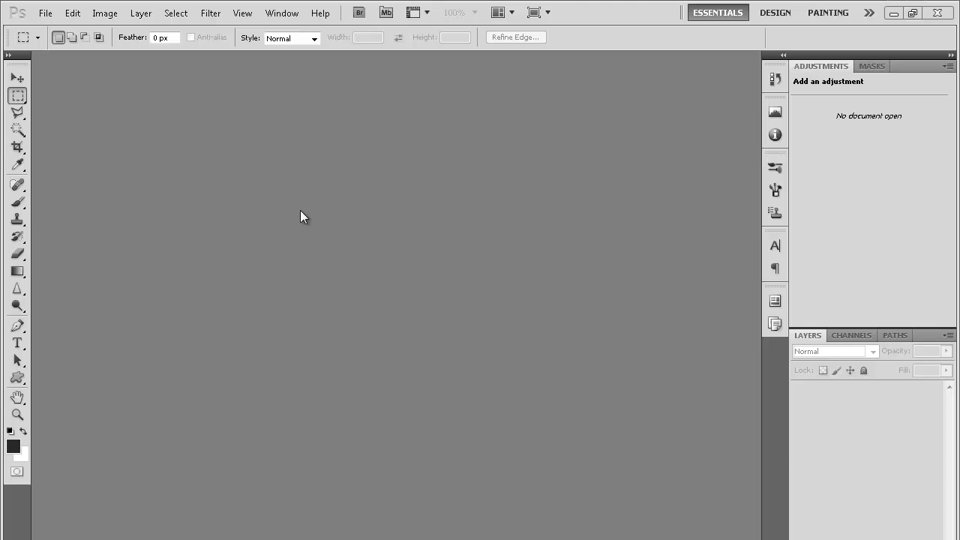
mouse_move(180, 174)
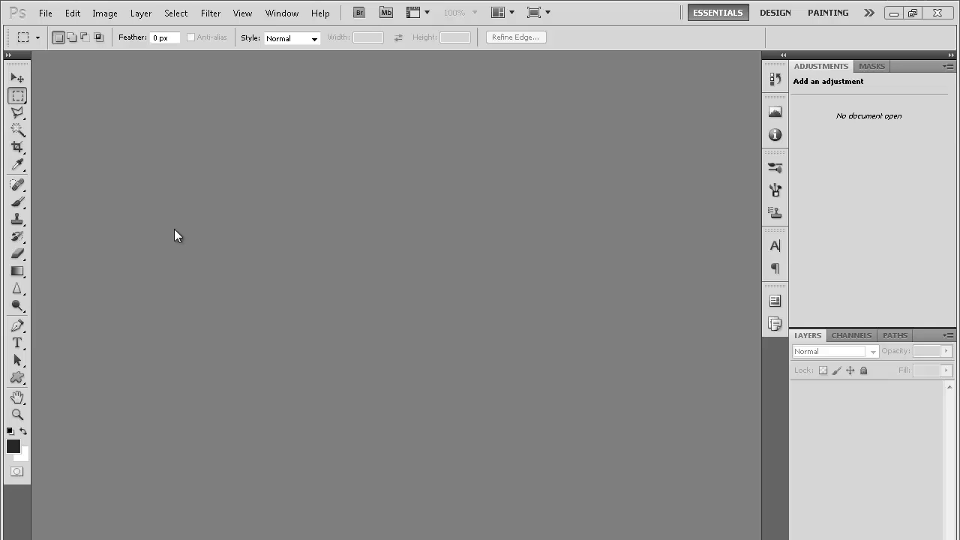
mouse_move(268, 273)
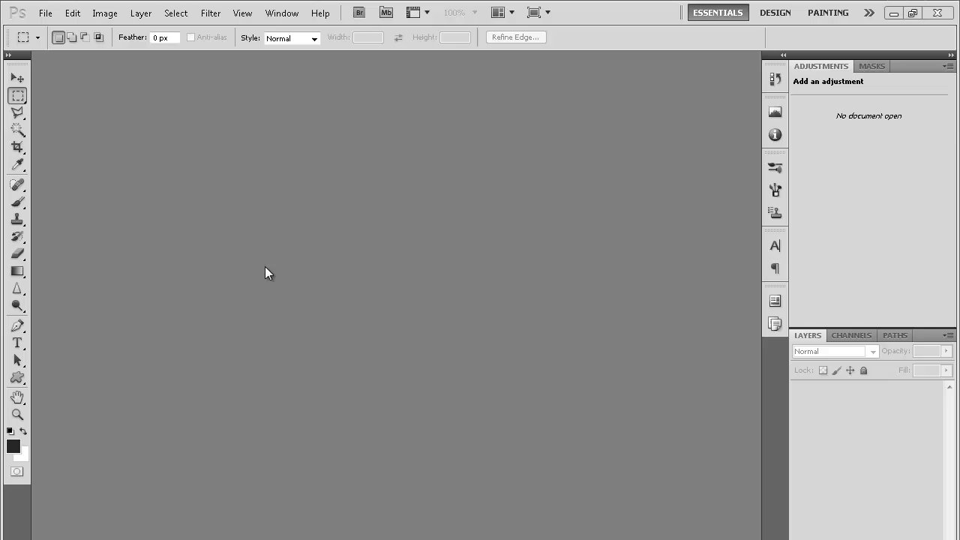
mouse_move(275, 215)
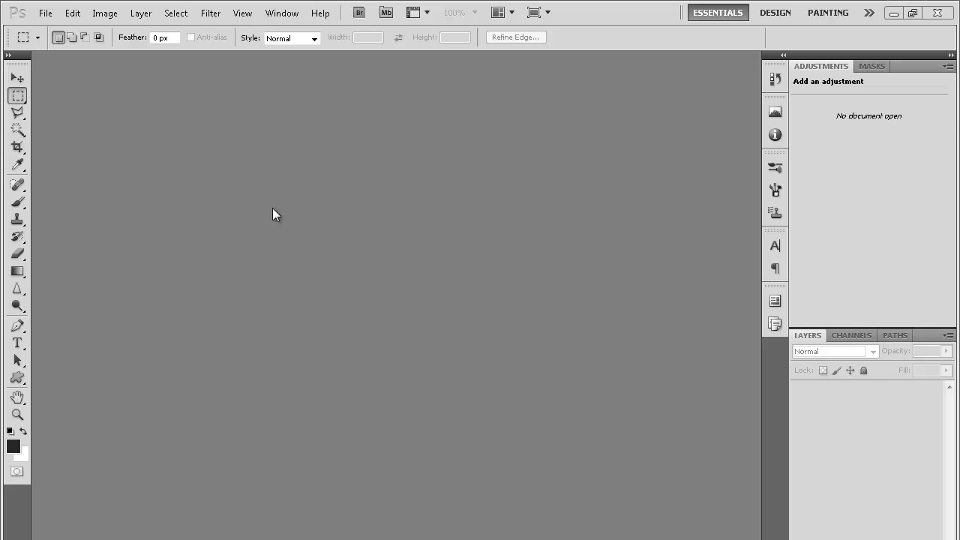
mouse_move(251, 186)
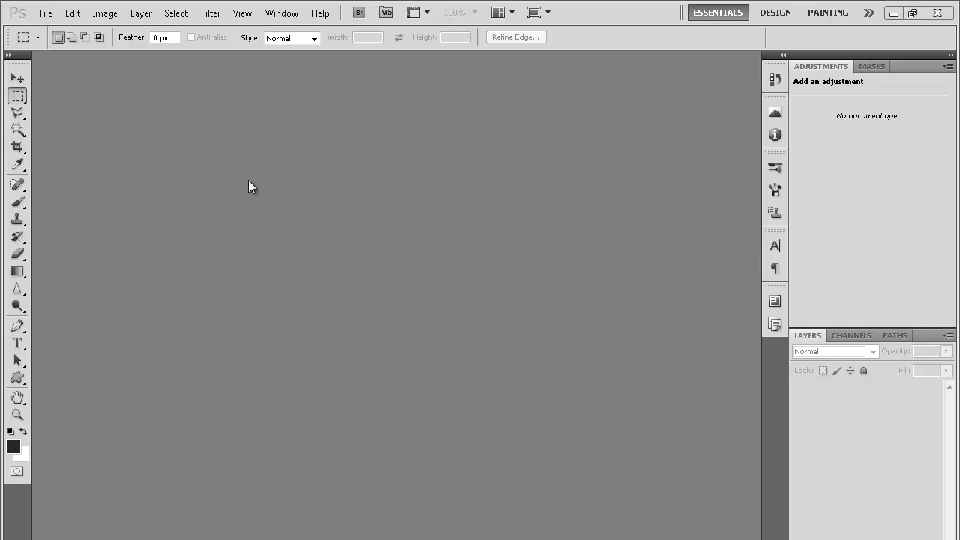
- Open wallpaper160778 from the Nature folder, discarding its embedded colour profile
click(49, 13)
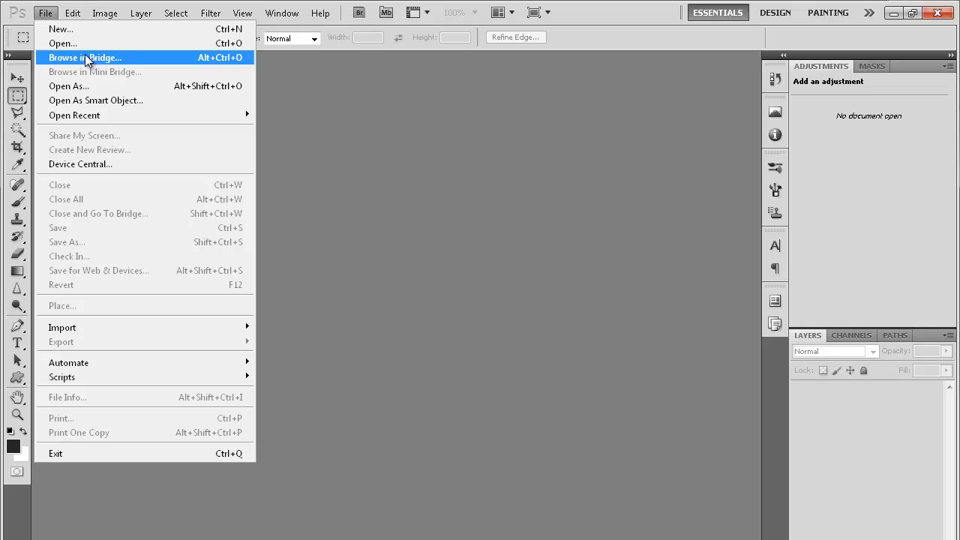
click(58, 41)
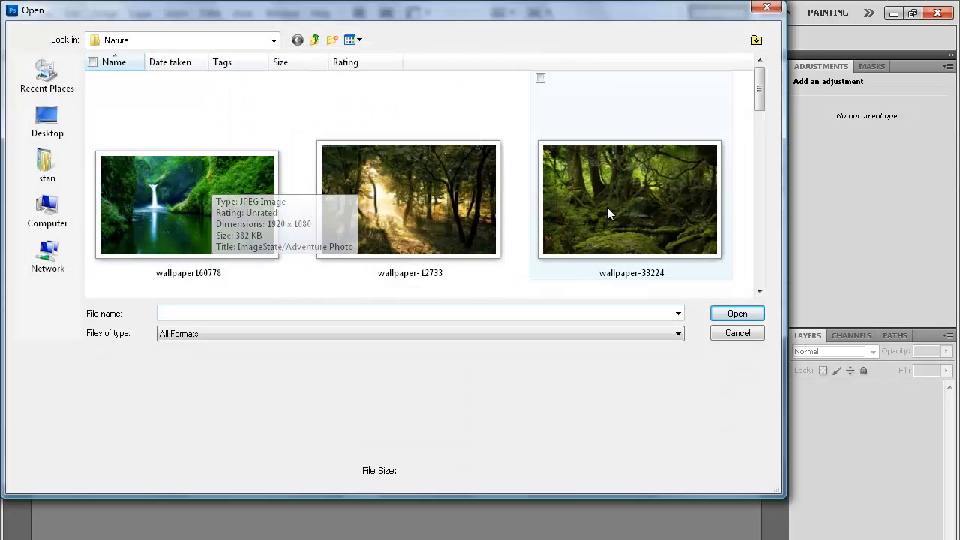
scroll(down, 3)
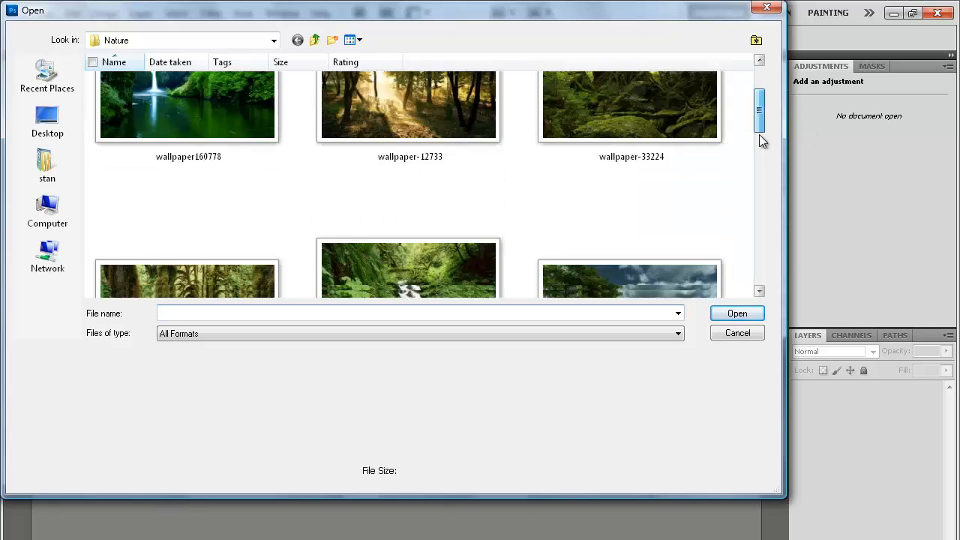
scroll(down, 3)
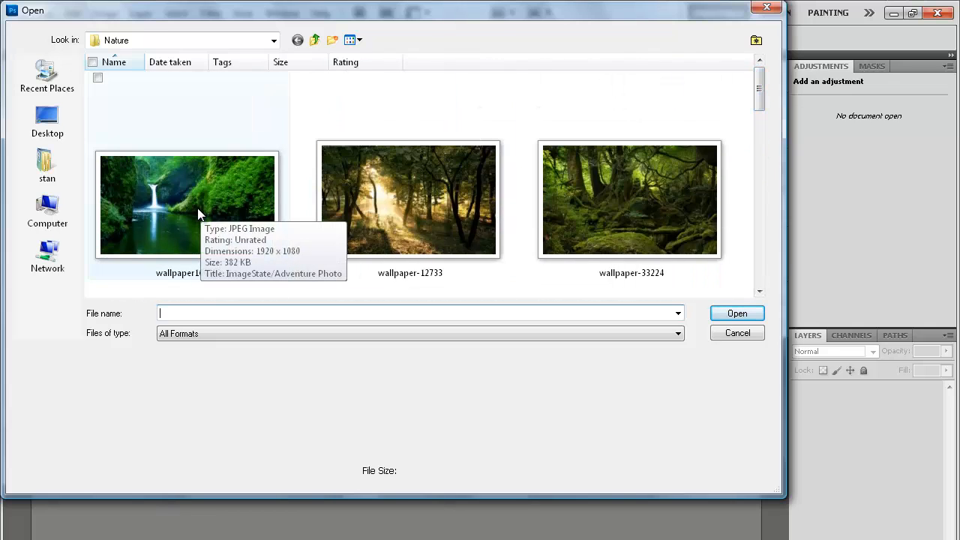
click(737, 332)
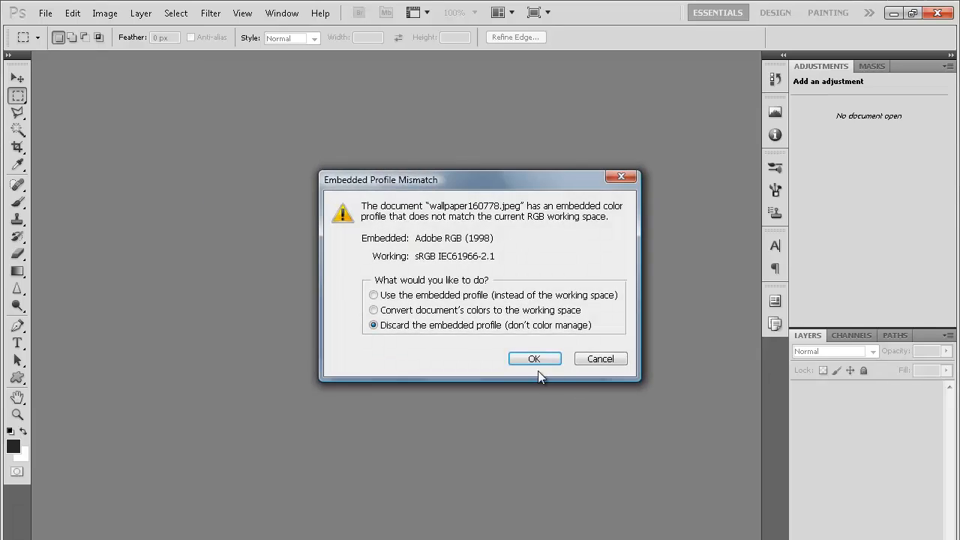
click(535, 358)
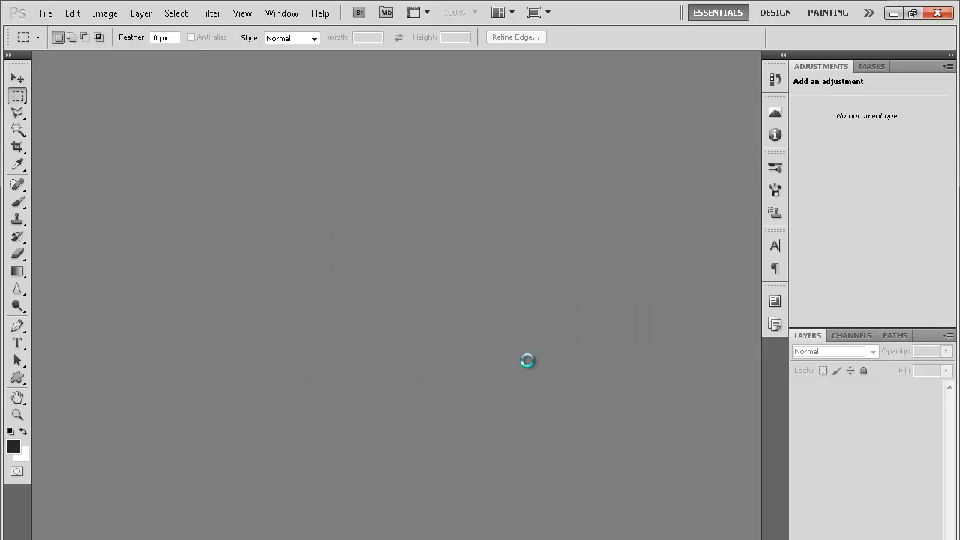
click(51, 13)
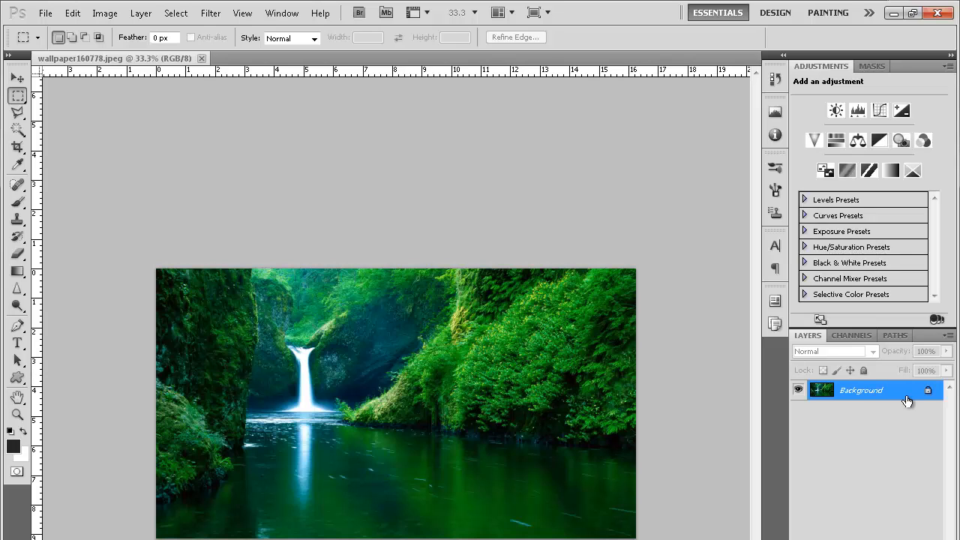
- Convert the waterfall's locked Background layer into the editable Layer 0
double_click(861, 390)
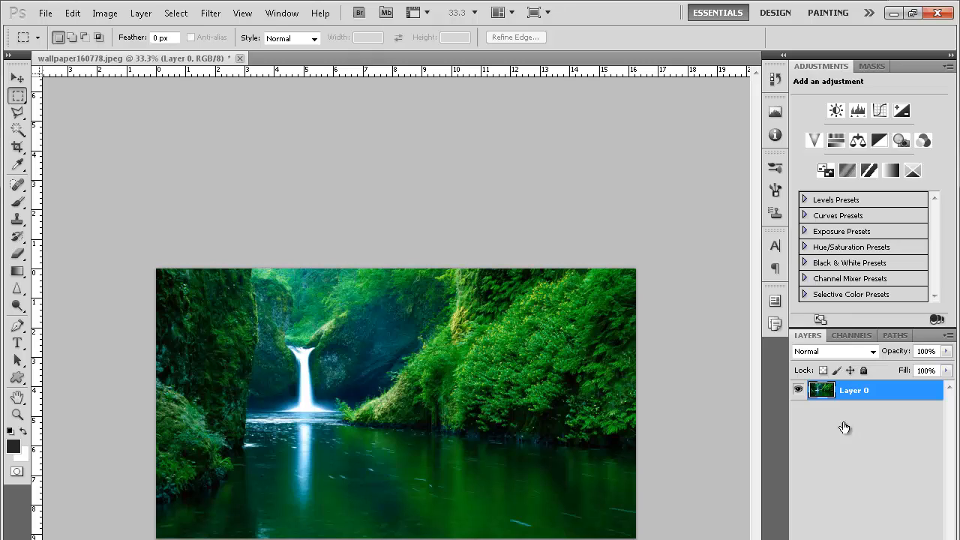
click(210, 13)
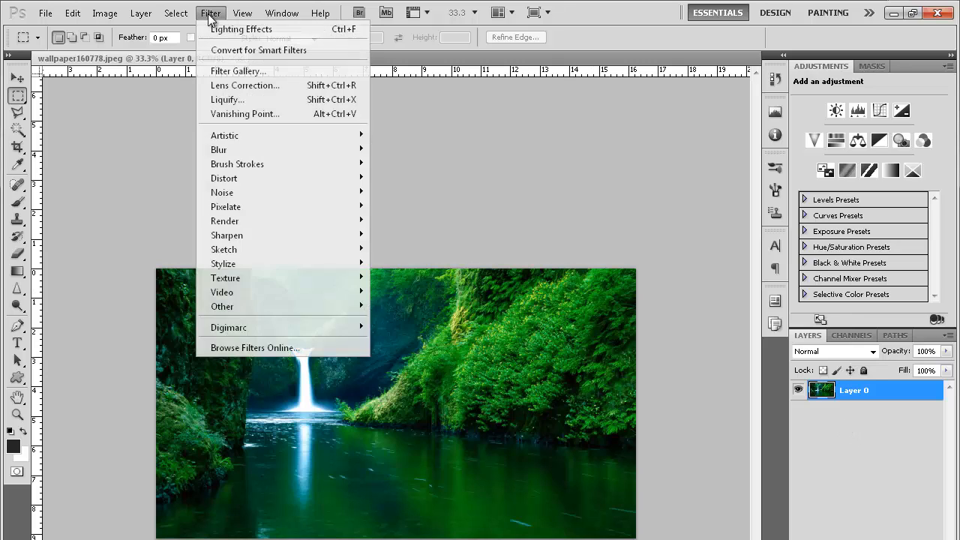
mouse_move(225, 220)
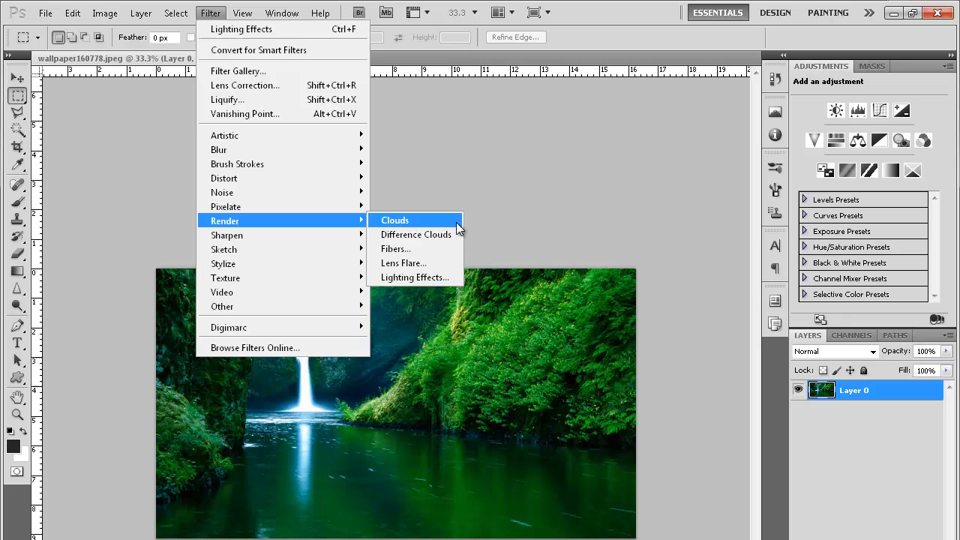
- Apply a Spotlight lighting effect over the waterfall with intensity 35, focus 69, ambience 8
click(415, 278)
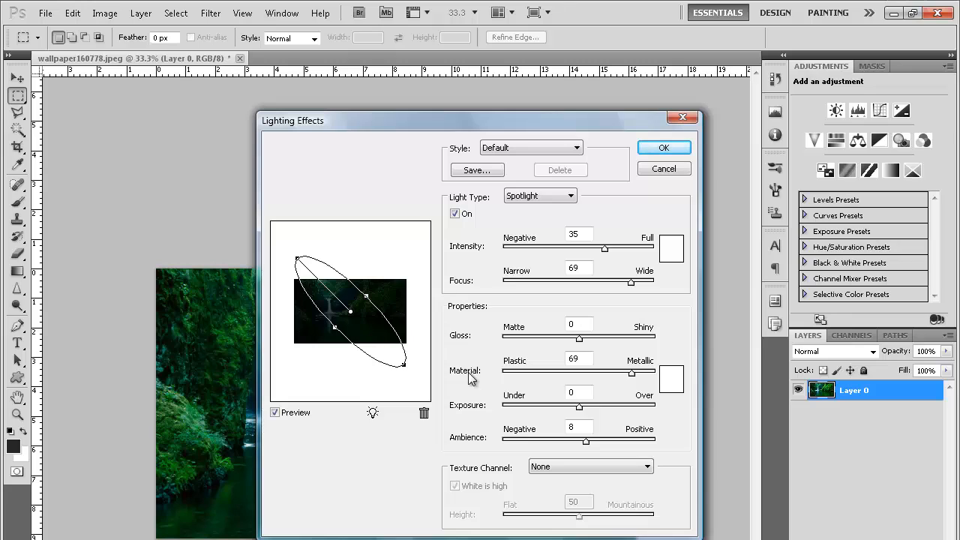
mouse_move(398, 375)
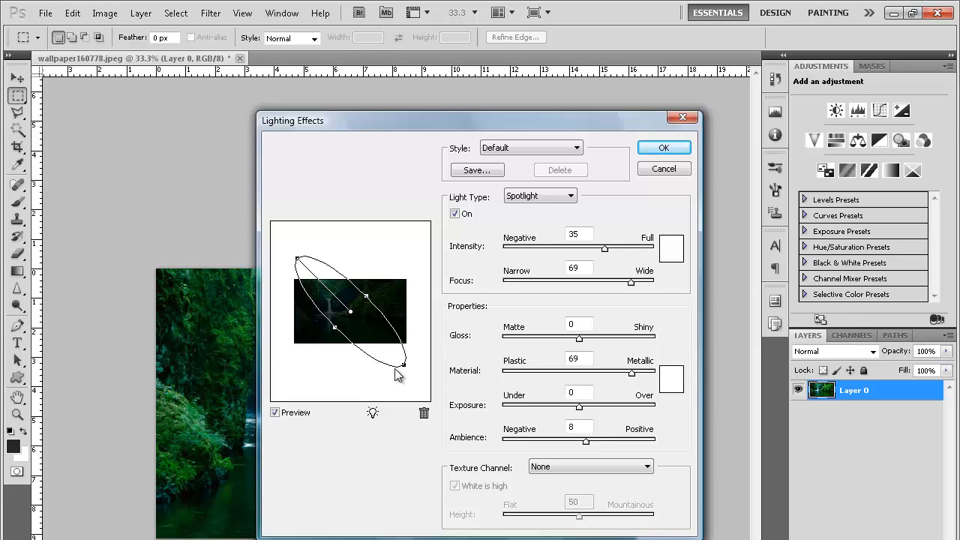
mouse_move(333, 324)
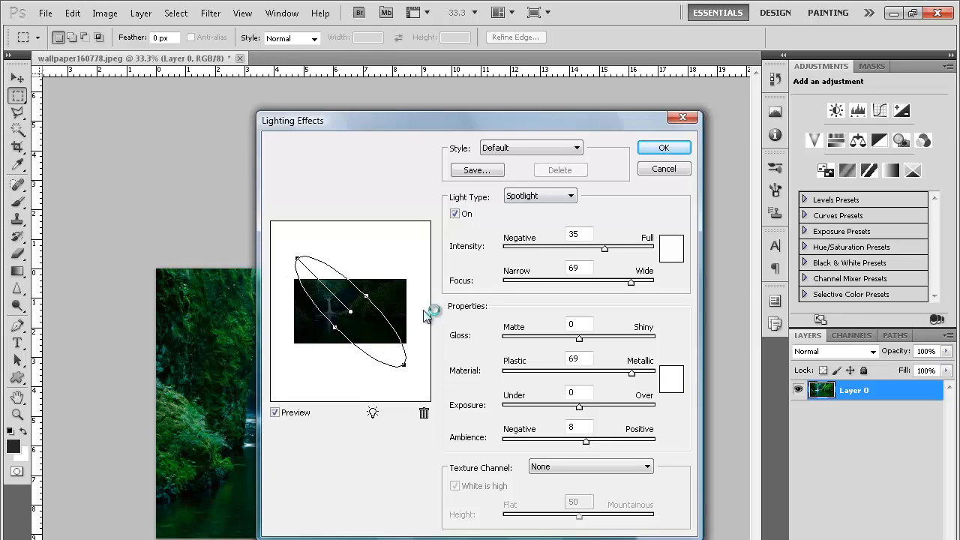
mouse_move(664, 147)
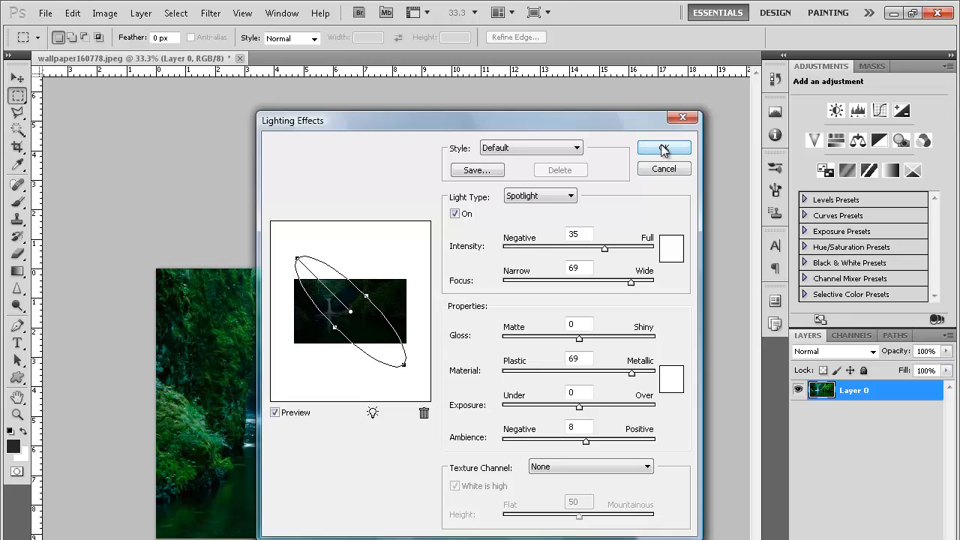
mouse_move(671, 153)
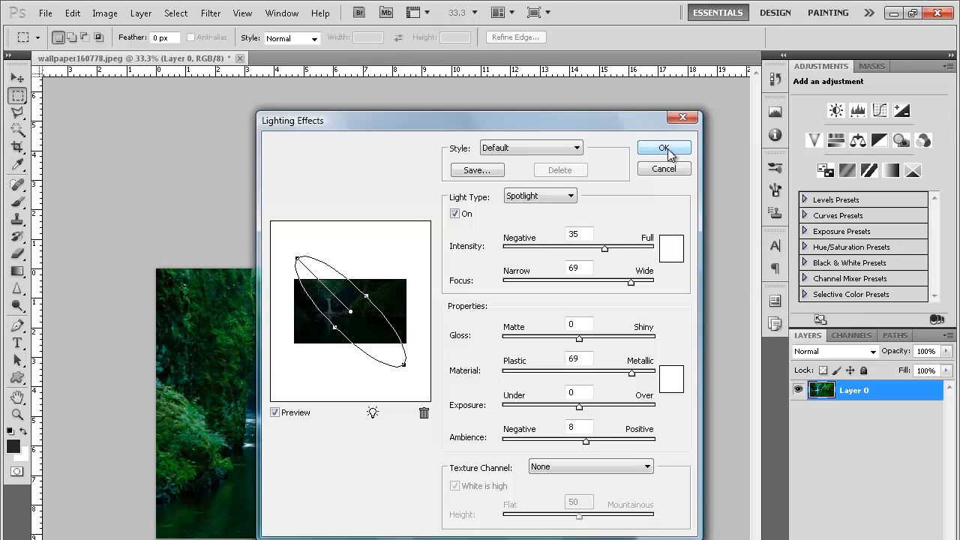
mouse_move(293, 303)
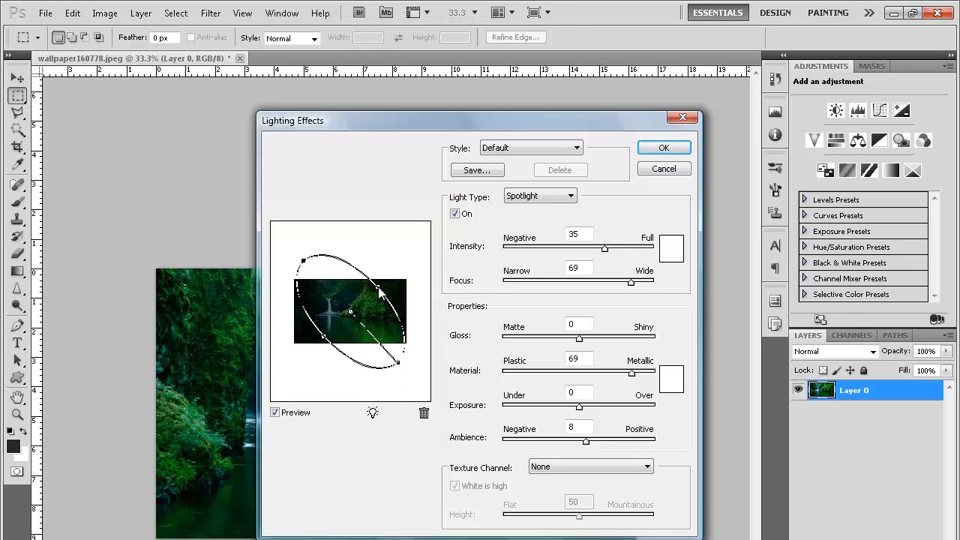
drag(381, 293, 377, 287)
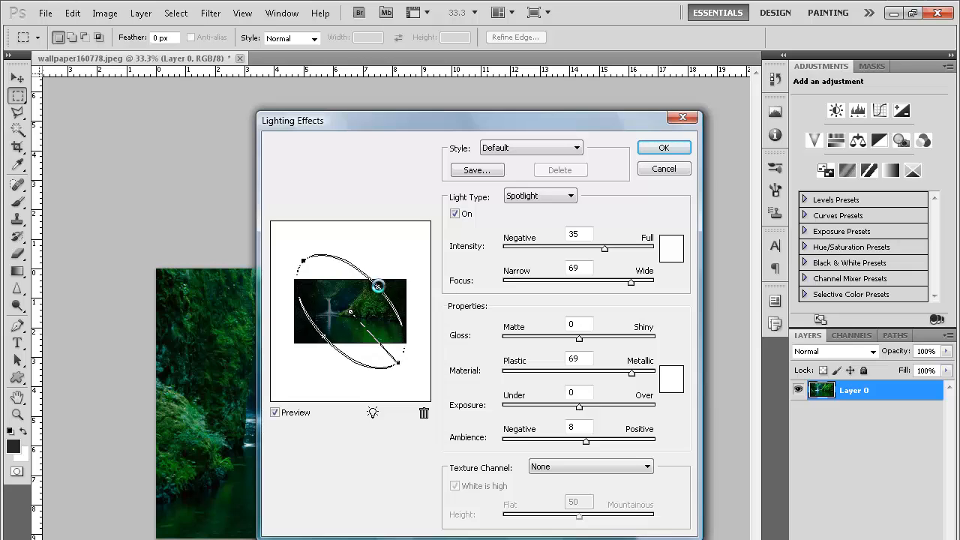
drag(378, 285, 368, 298)
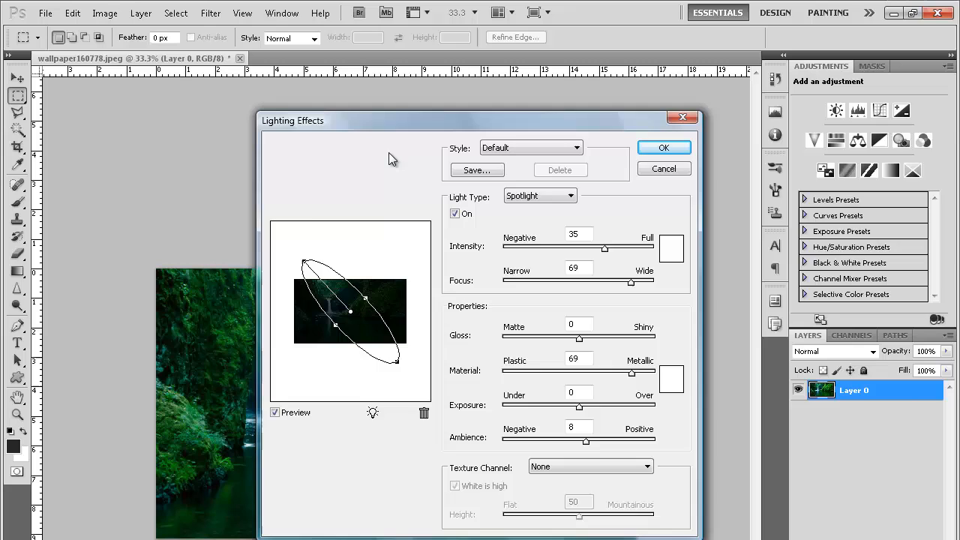
drag(292, 120, 521, 163)
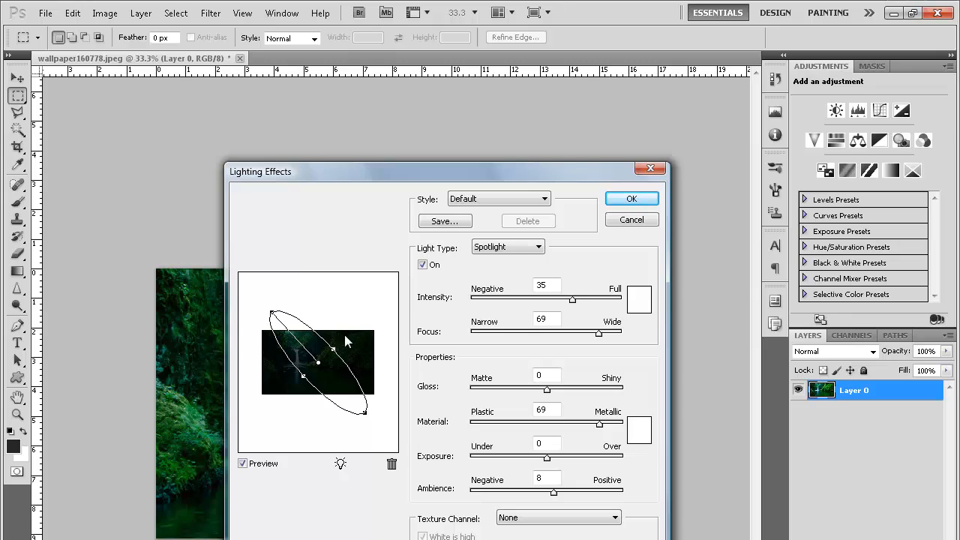
mouse_move(339, 366)
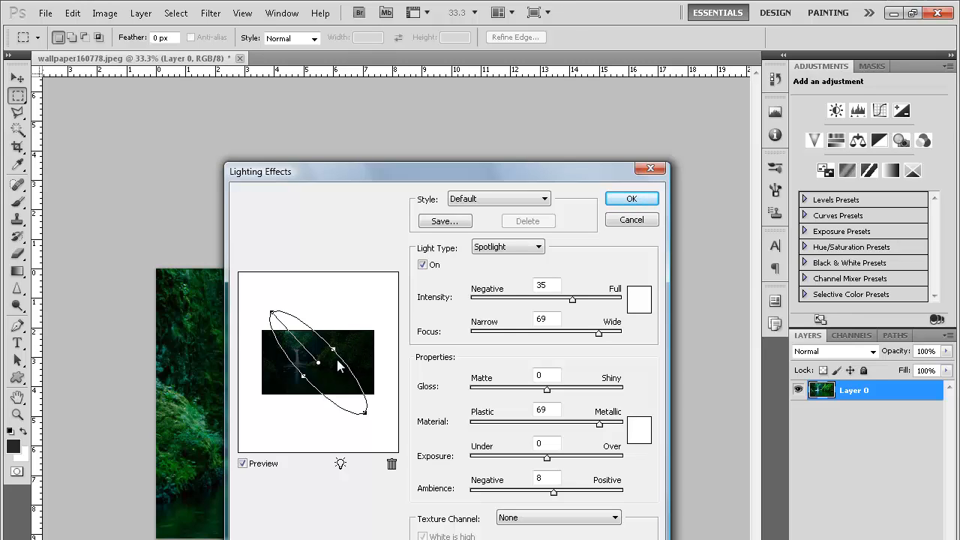
mouse_move(270, 404)
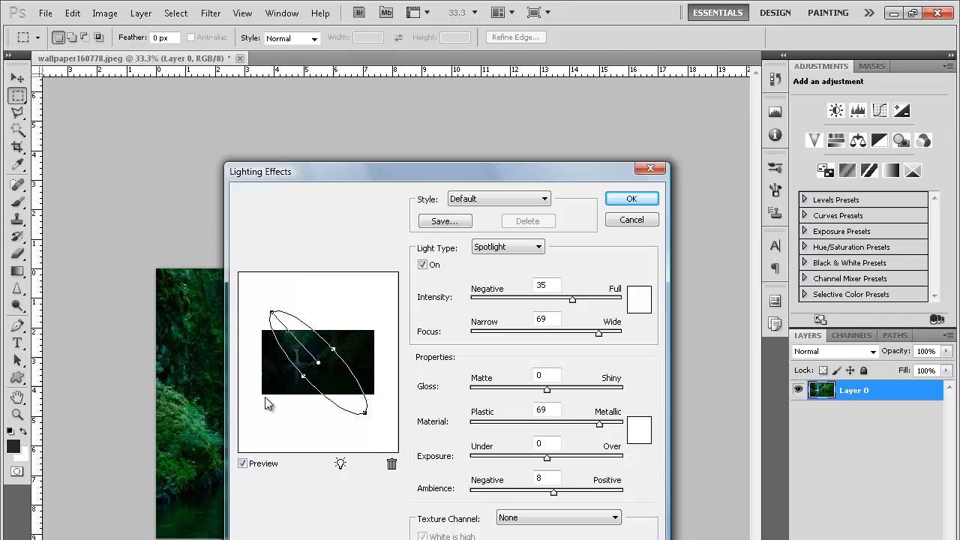
mouse_move(403, 365)
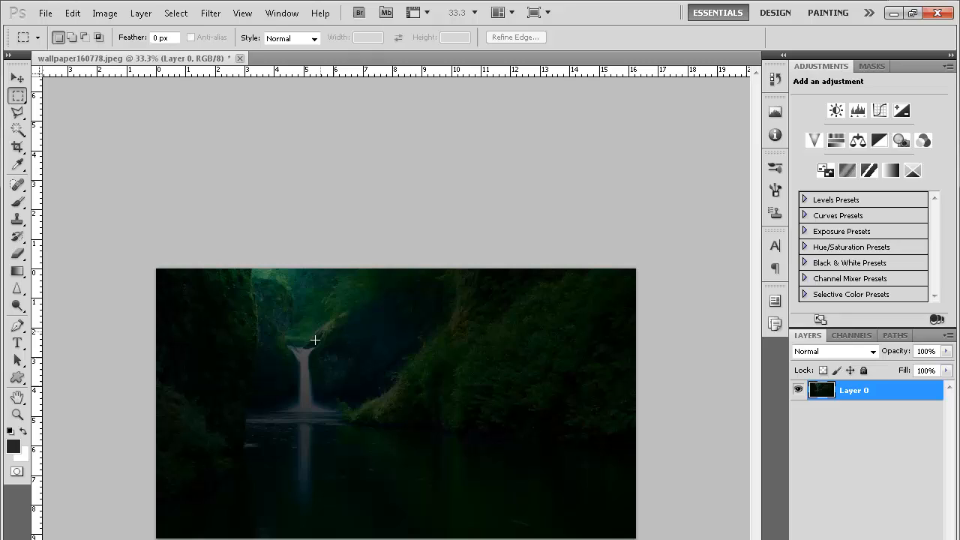
mouse_move(398, 369)
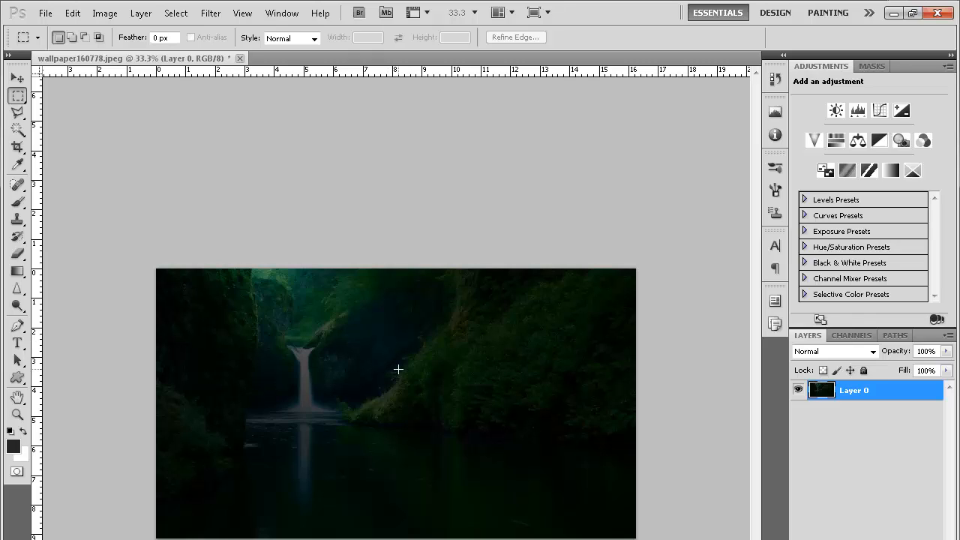
mouse_move(306, 378)
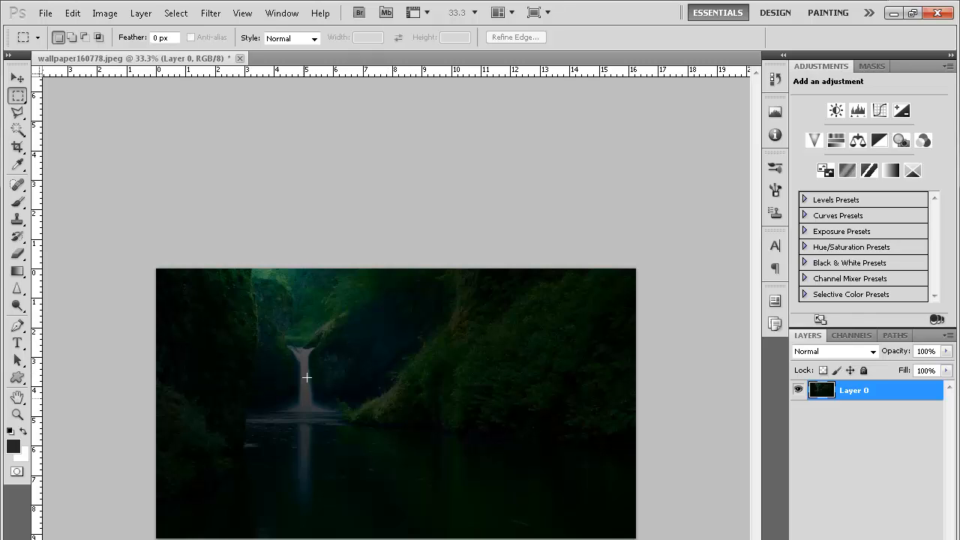
mouse_move(592, 475)
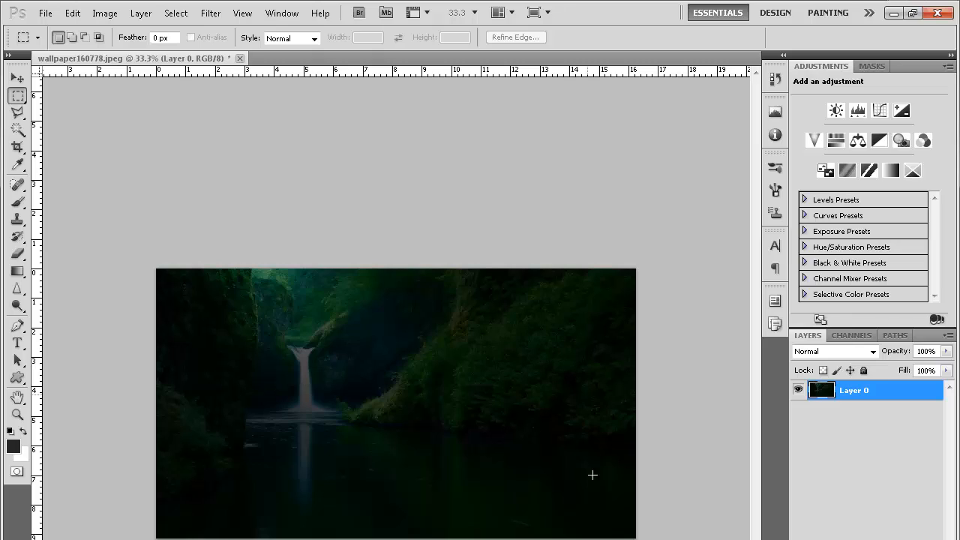
mouse_move(736, 395)
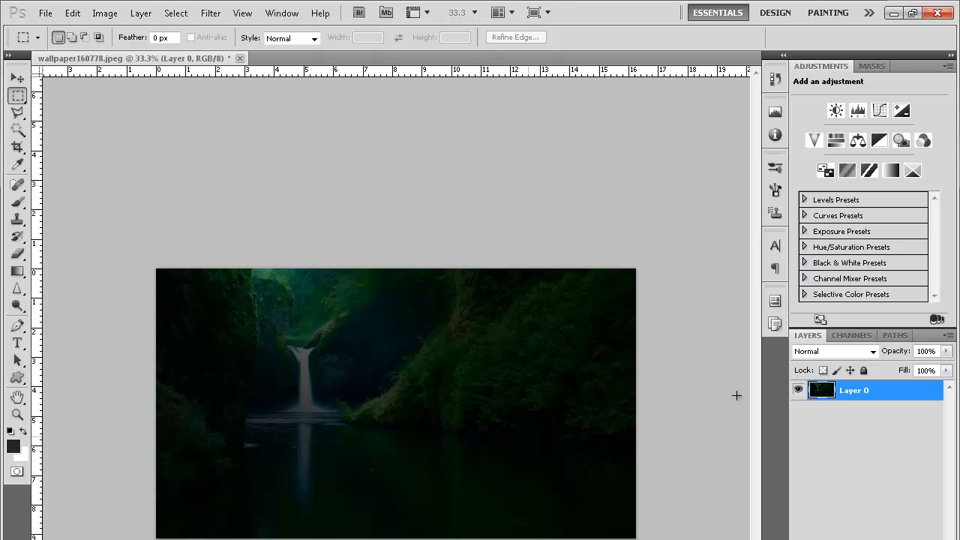
click(891, 171)
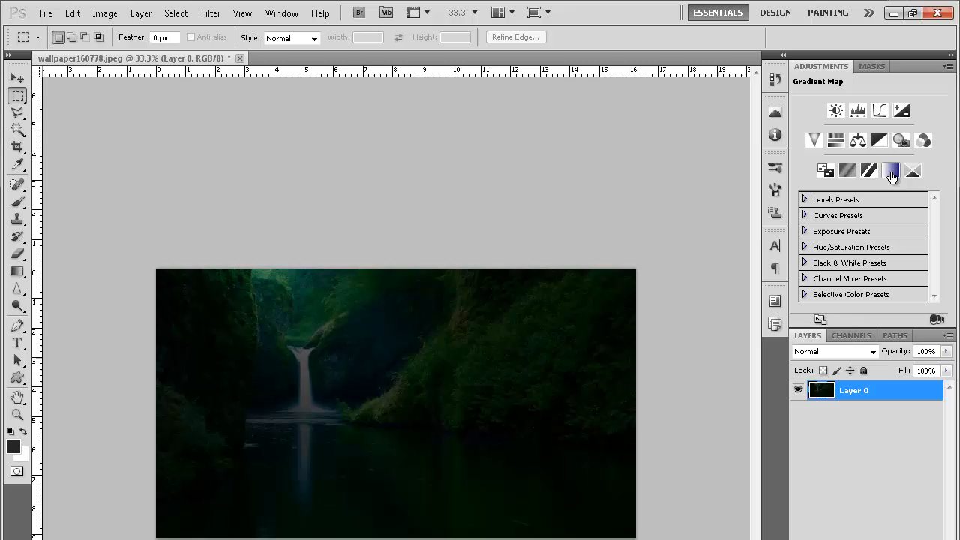
- Add a Gradient Map adjustment layer with a black-to-white gradient
click(892, 171)
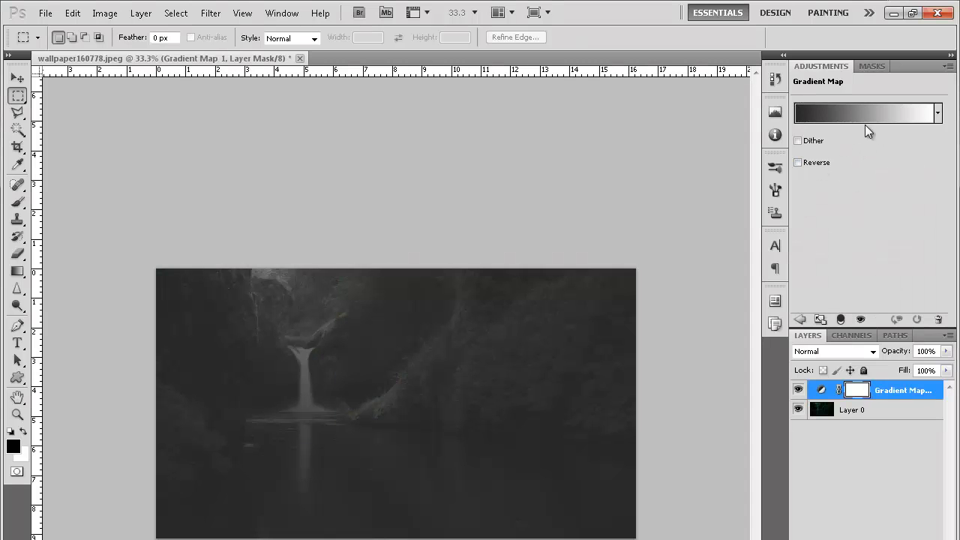
click(863, 113)
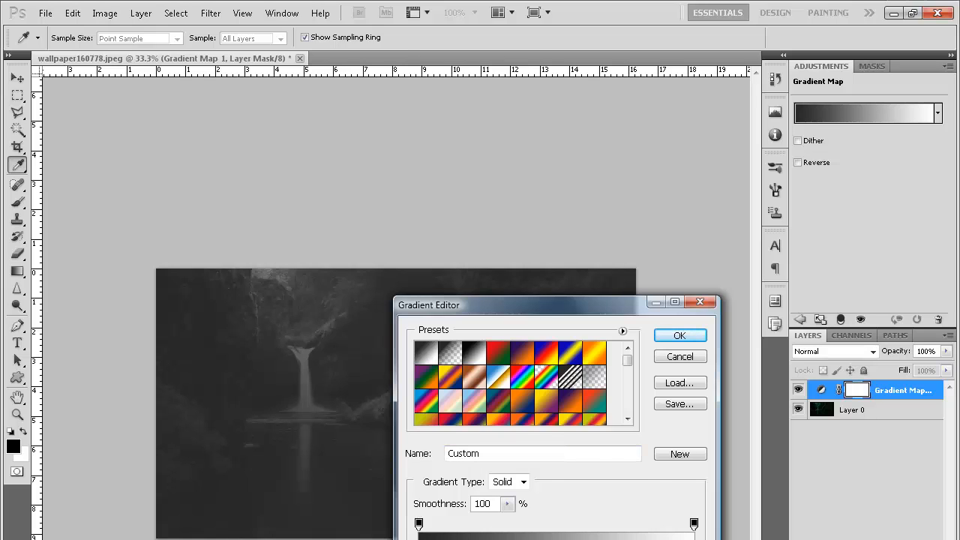
double_click(417, 522)
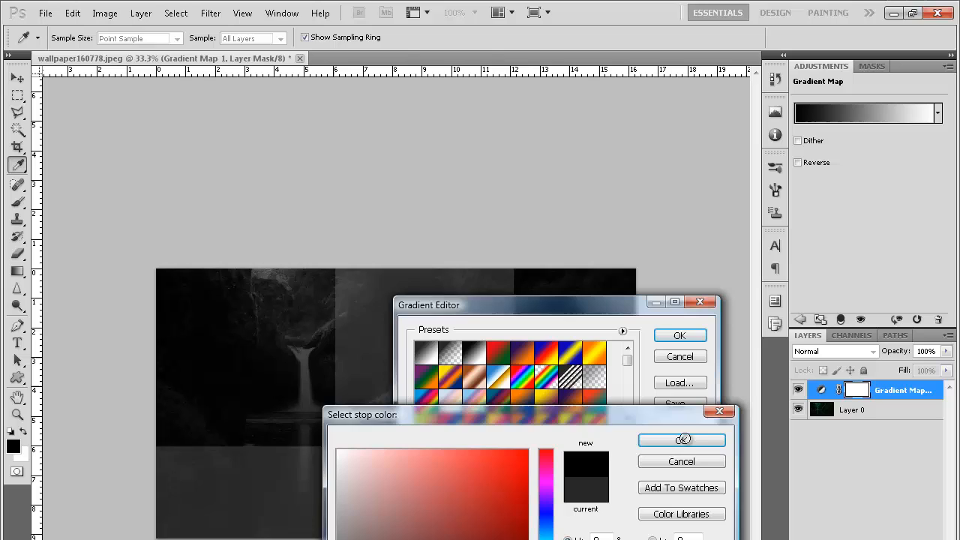
click(681, 439)
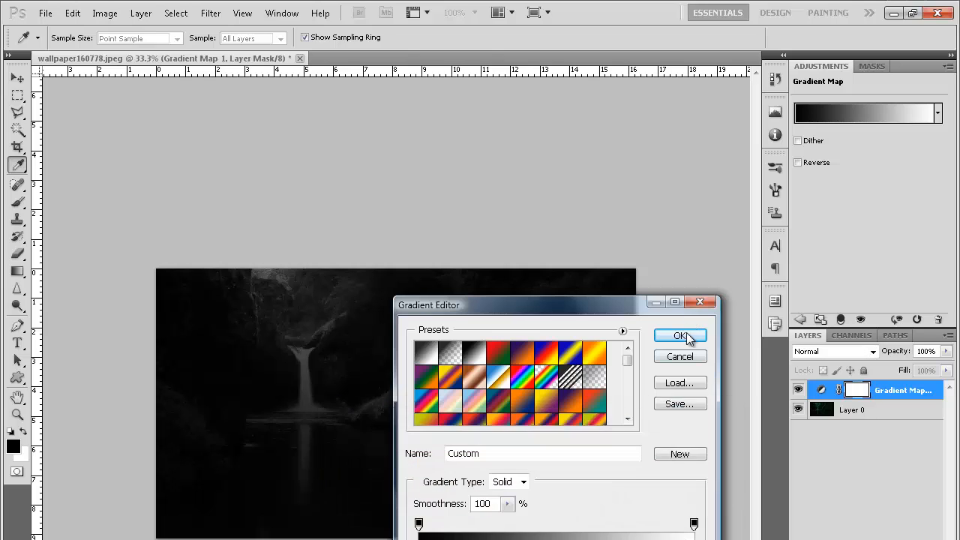
click(679, 335)
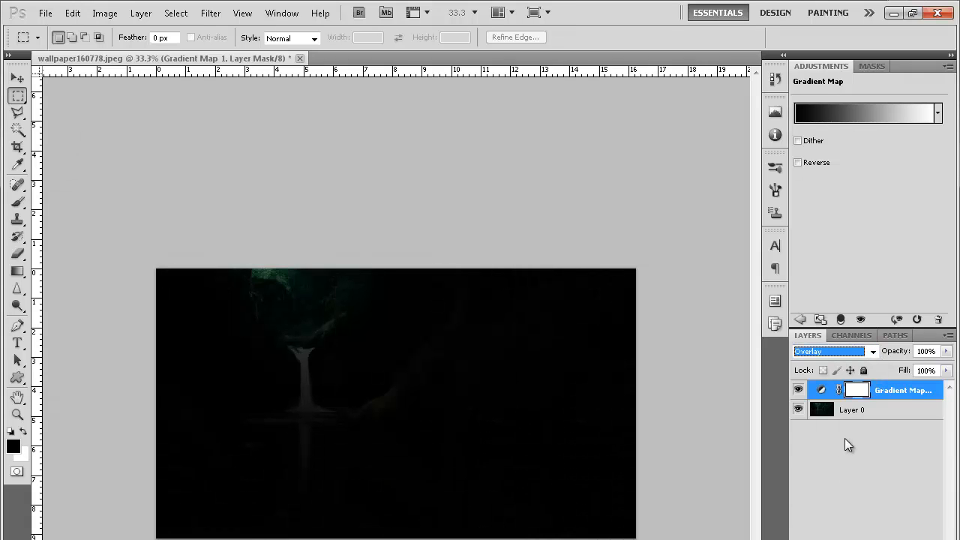
- Set the gradient map layer to Soft Light blending at 75% opacity
click(833, 352)
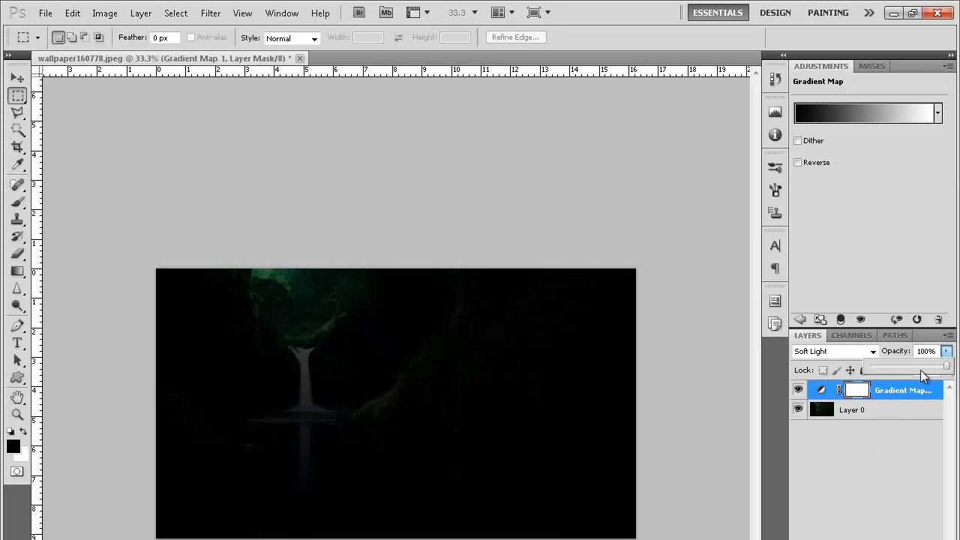
drag(947, 366, 930, 365)
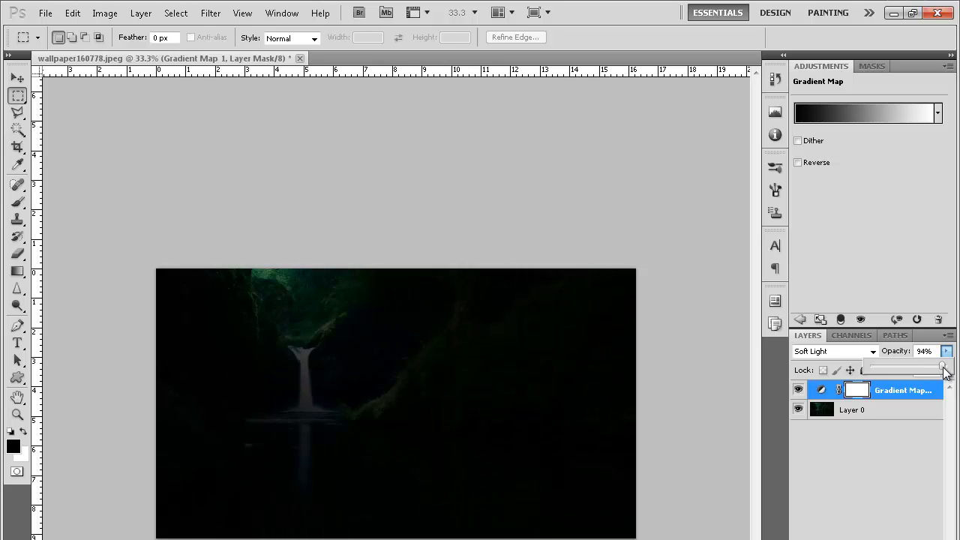
drag(944, 365, 932, 365)
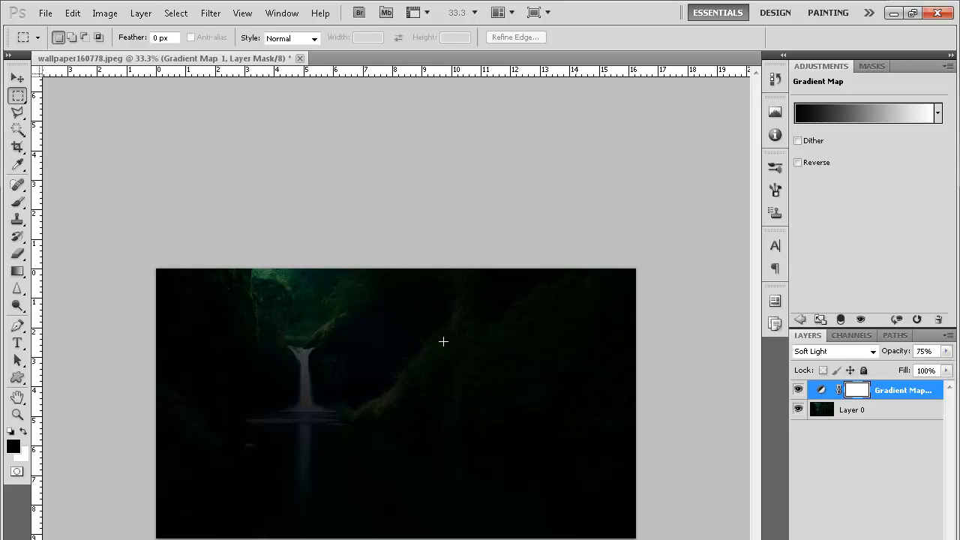
mouse_move(814, 433)
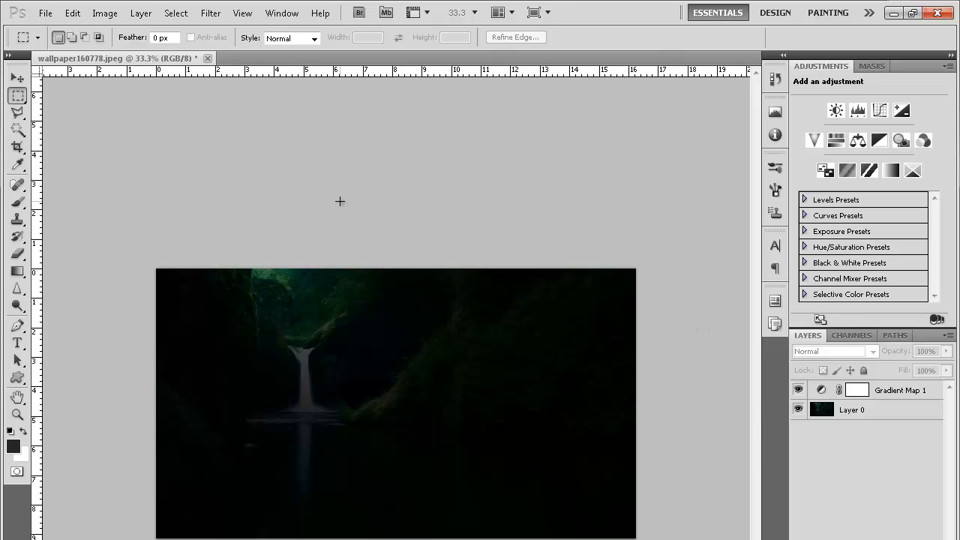
- Select the Move tool and make Layer 0 the active layer again
click(15, 78)
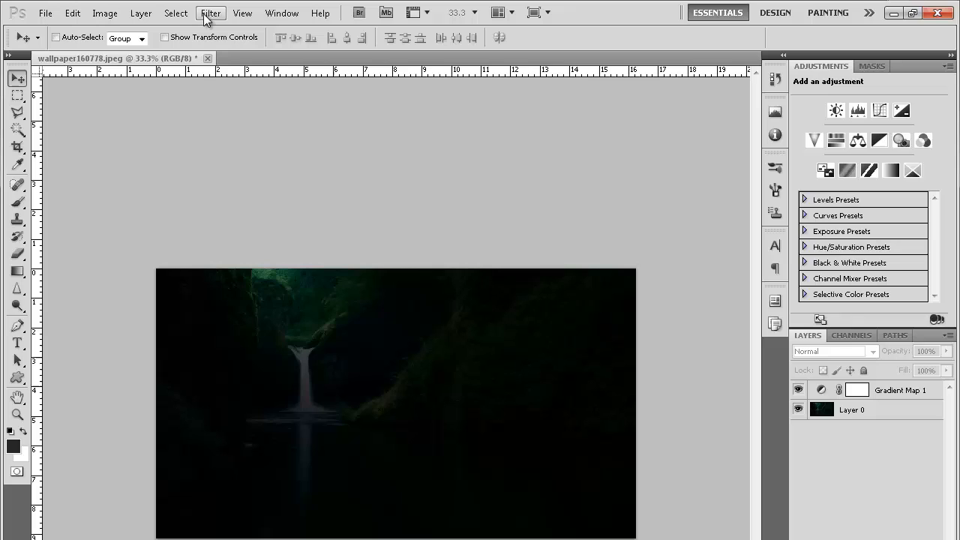
click(211, 13)
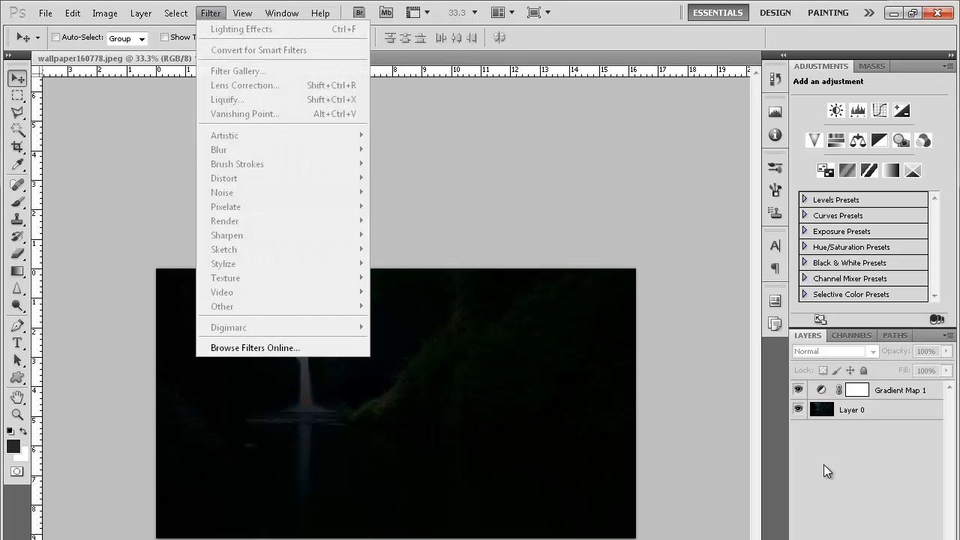
click(866, 410)
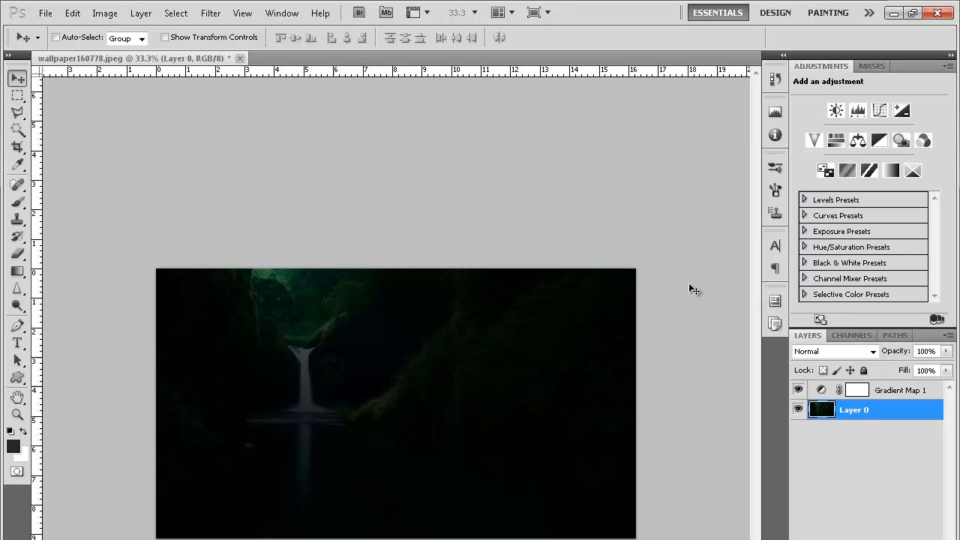
click(232, 13)
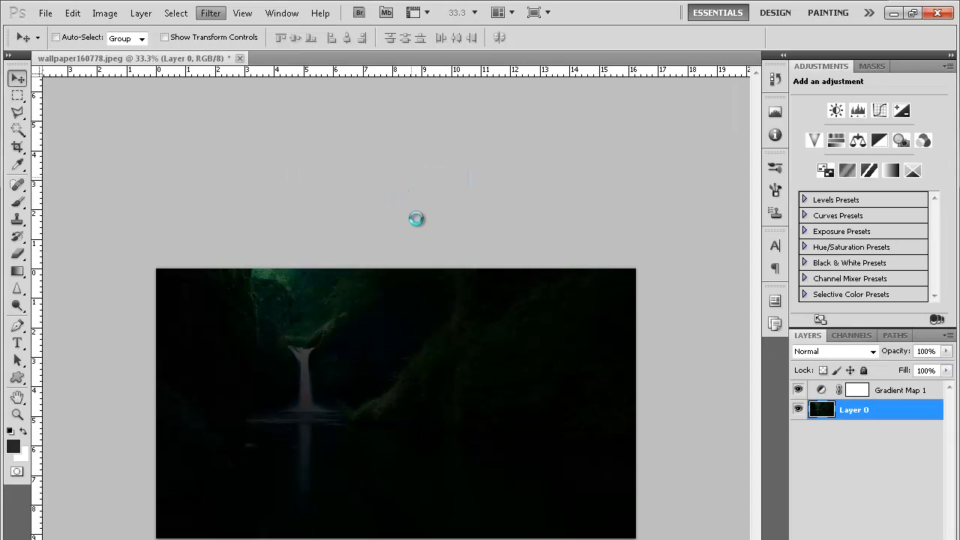
- Open Diffuse Glow and set graininess to 0 and glow amount to 20
click(210, 13)
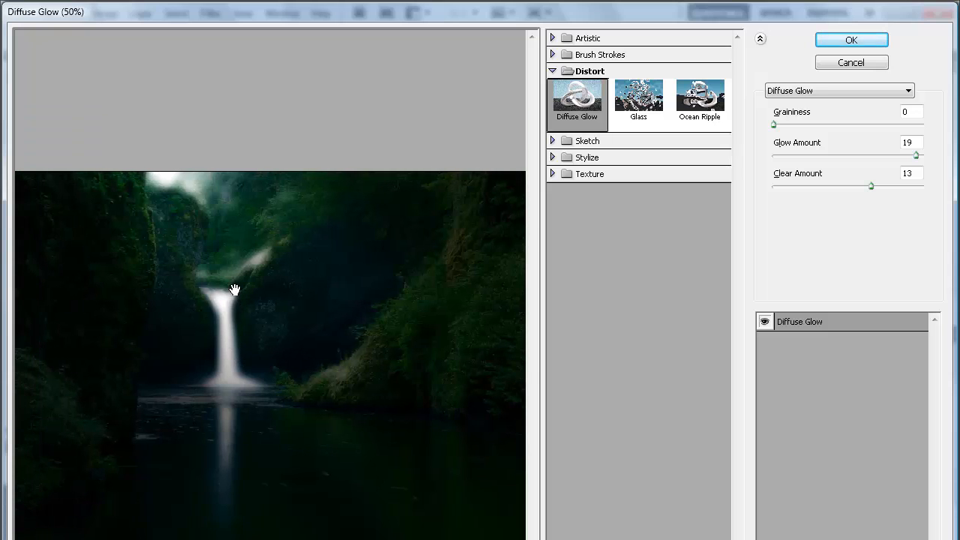
mouse_move(777, 160)
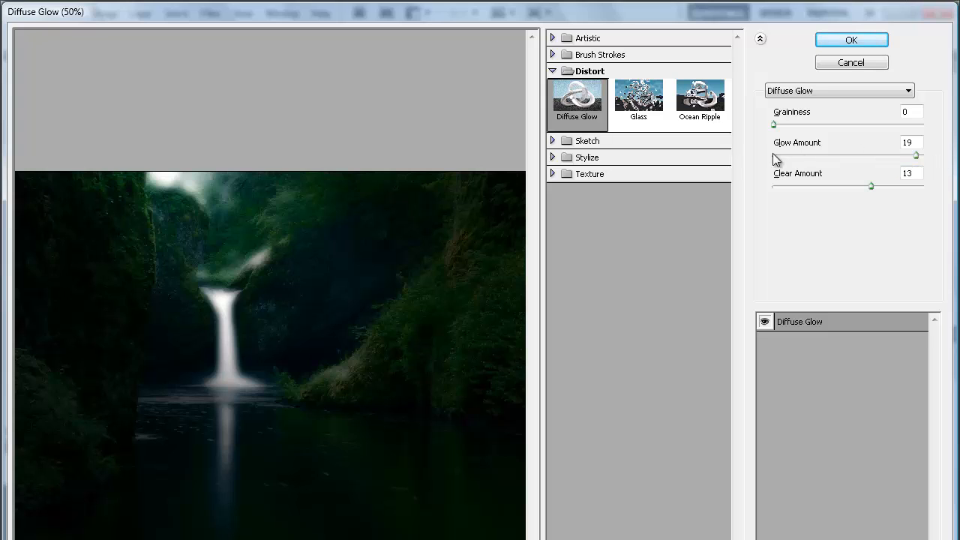
mouse_move(784, 119)
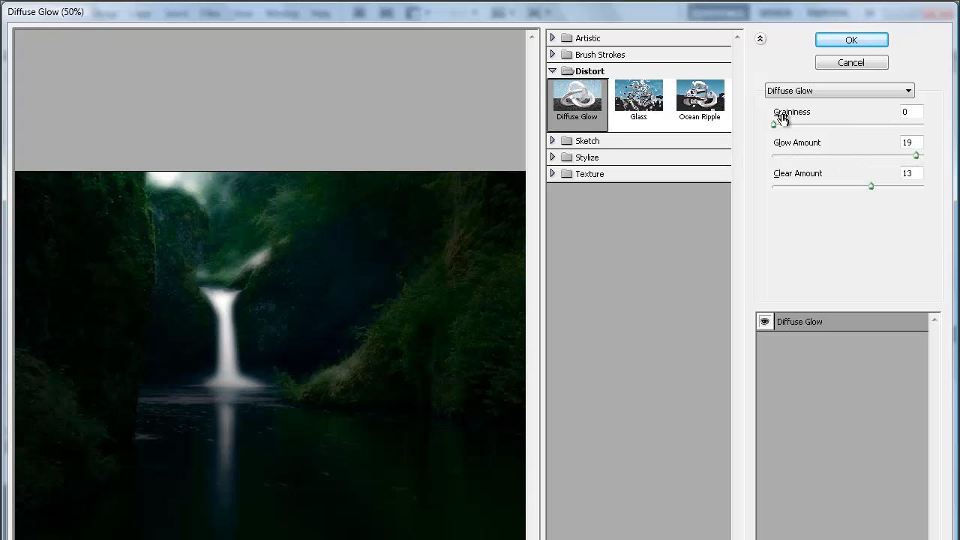
drag(775, 124, 853, 124)
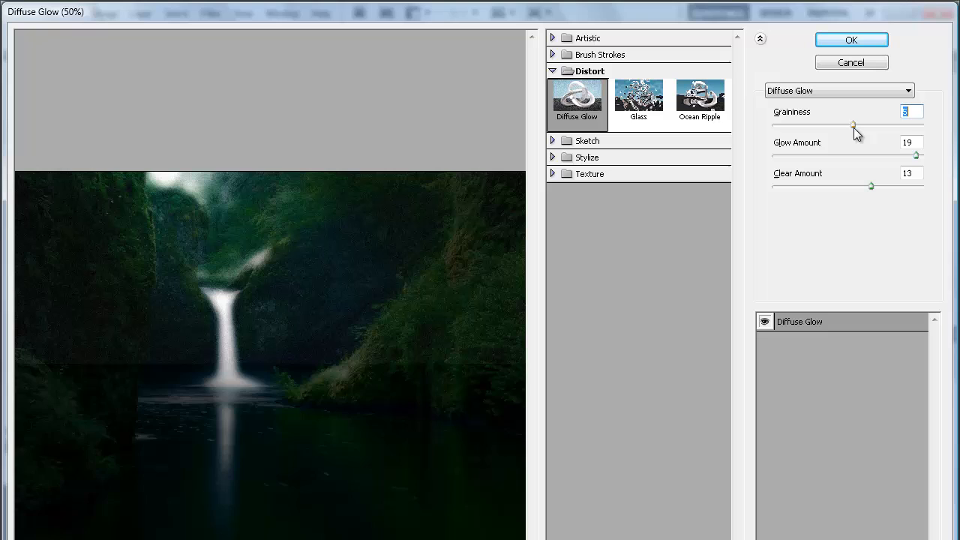
drag(853, 125, 923, 124)
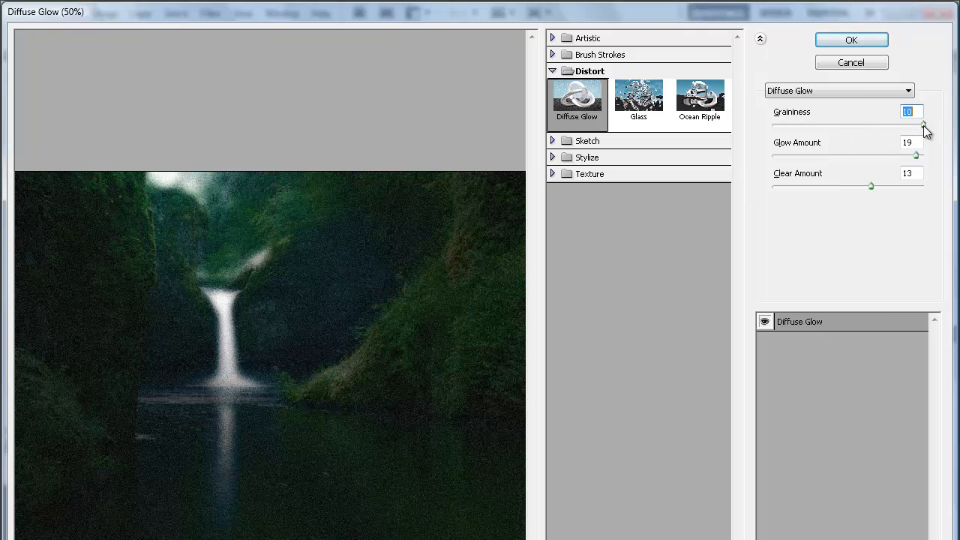
drag(925, 124, 773, 124)
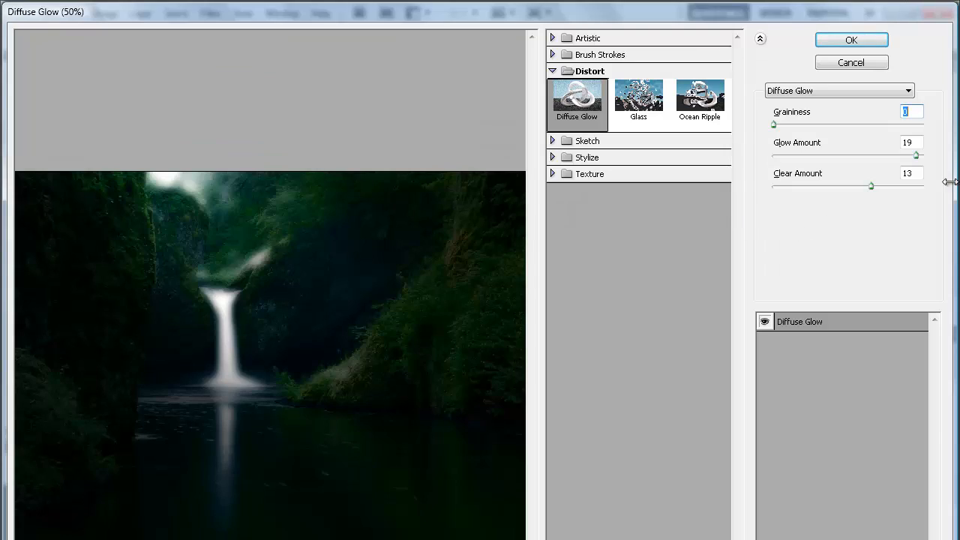
click(910, 142)
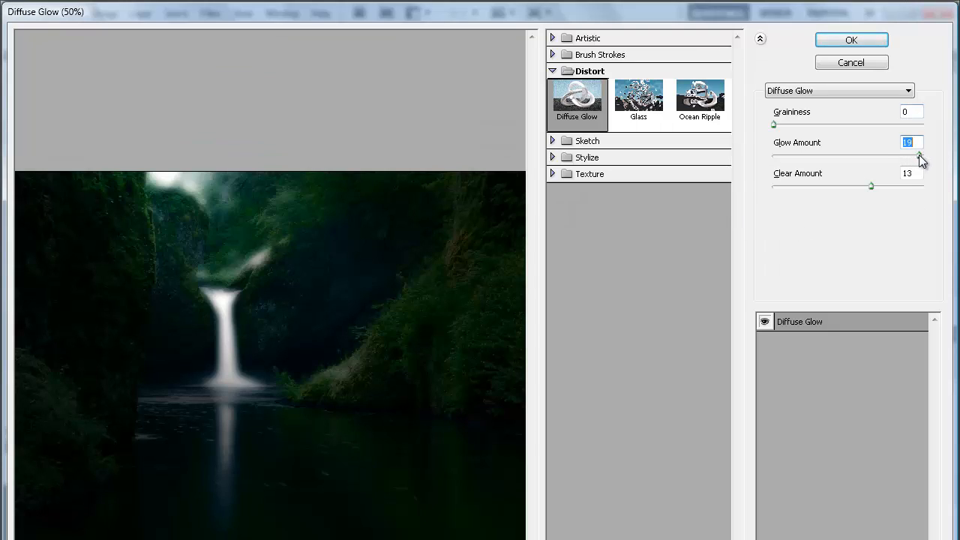
drag(908, 155, 919, 155)
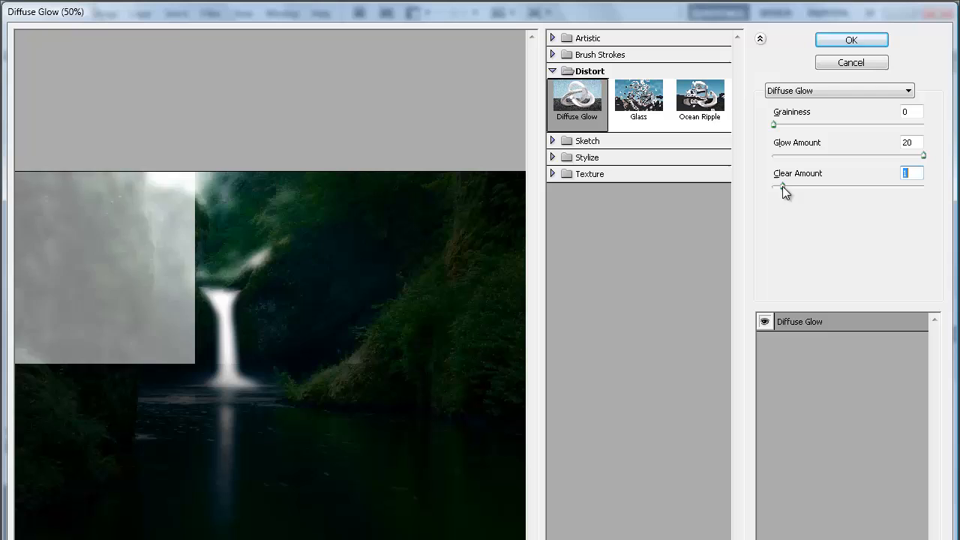
- Set the clear amount to 12 and apply the Diffuse Glow filter
drag(783, 185, 773, 184)
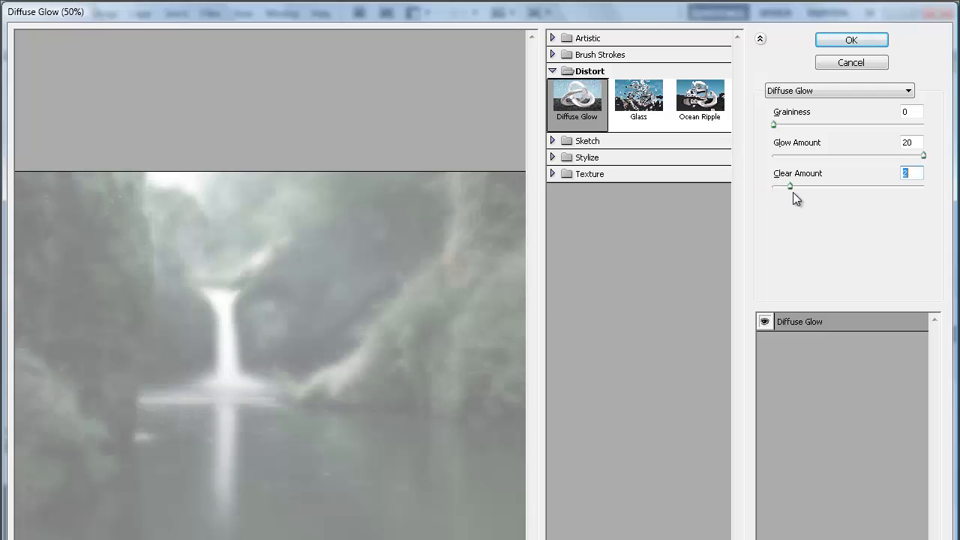
drag(789, 185, 812, 186)
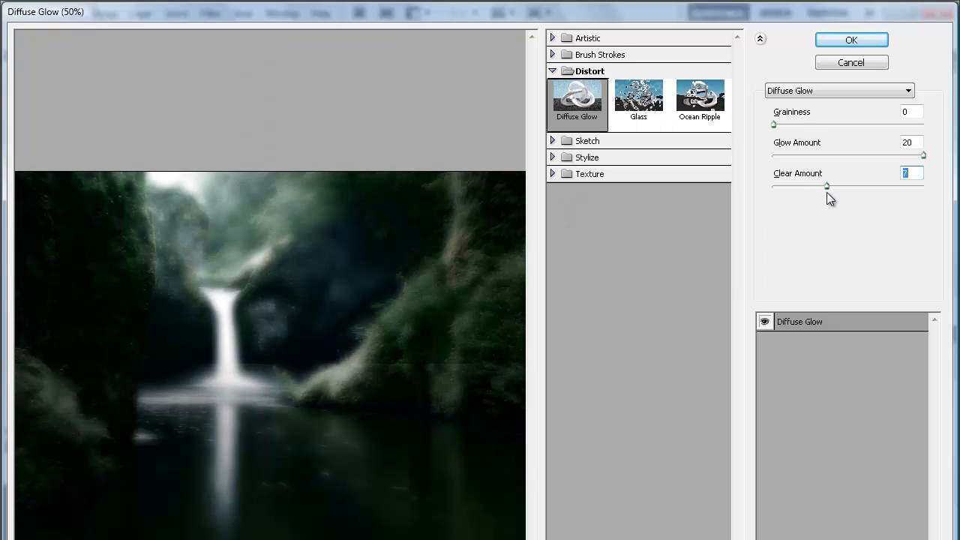
drag(828, 185, 852, 185)
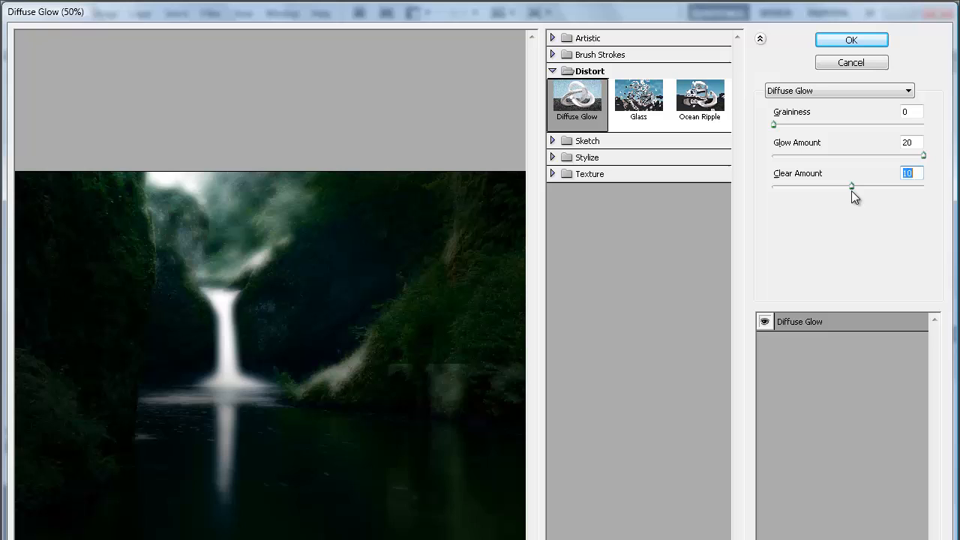
drag(851, 186, 862, 186)
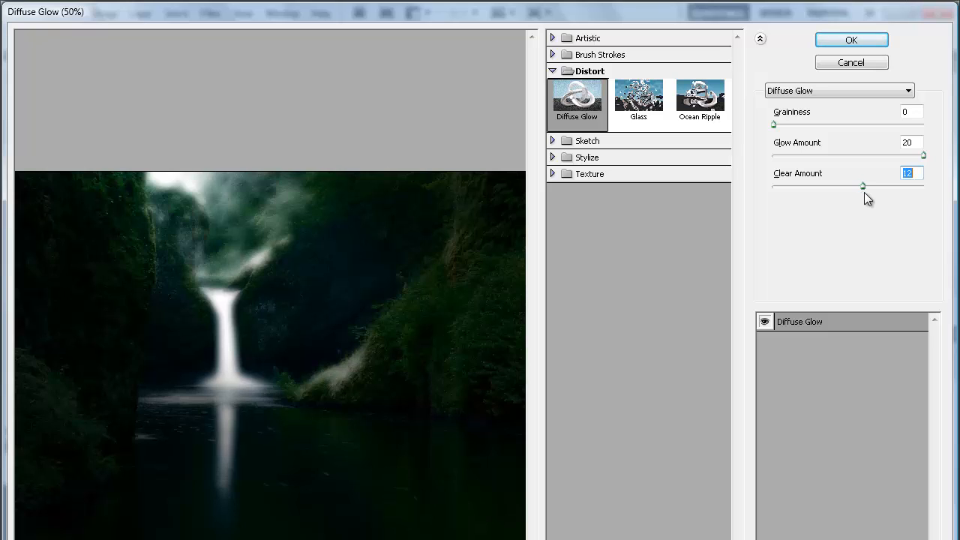
drag(863, 185, 874, 185)
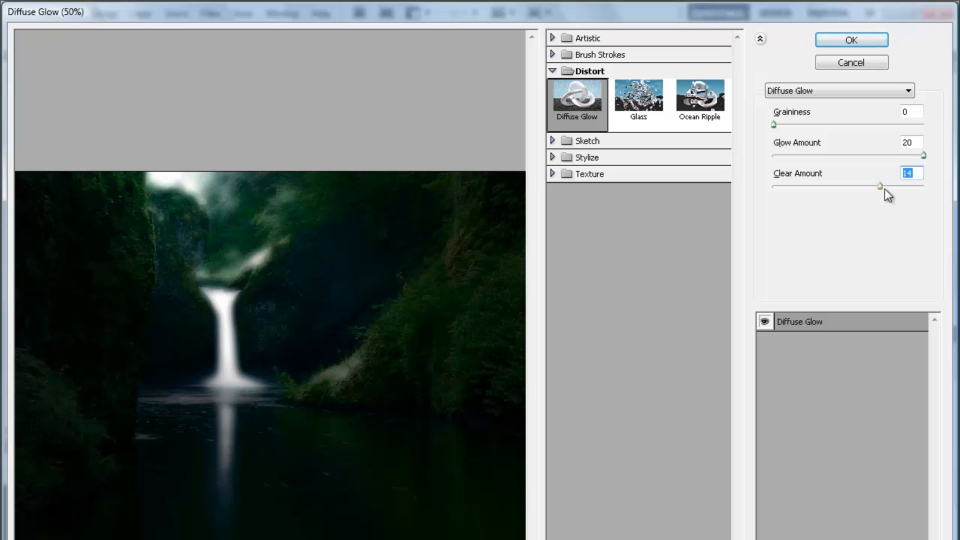
drag(880, 185, 892, 185)
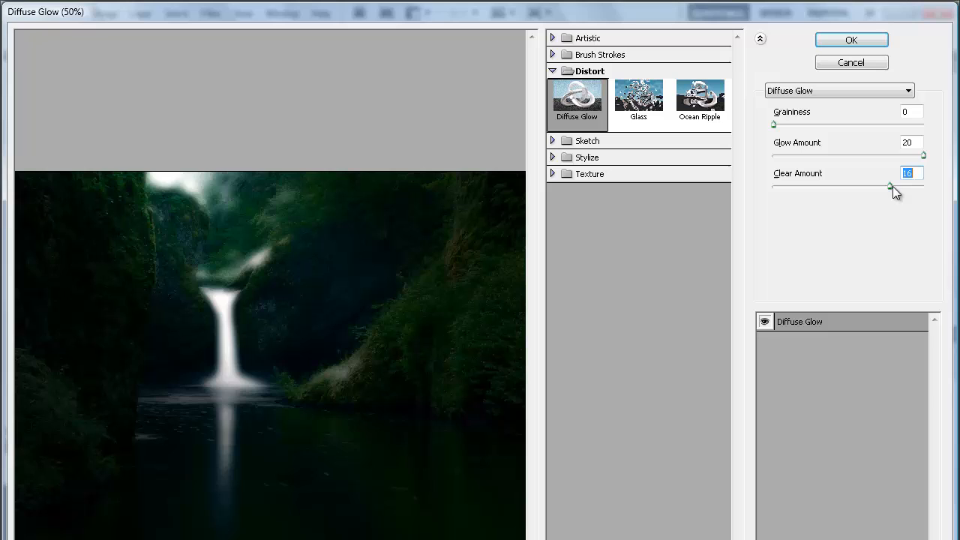
drag(893, 185, 900, 184)
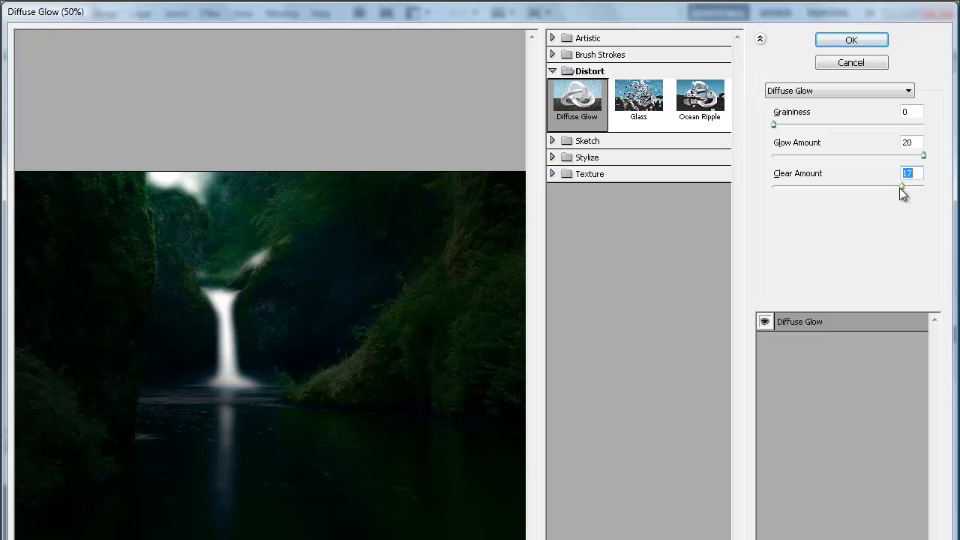
drag(902, 185, 916, 185)
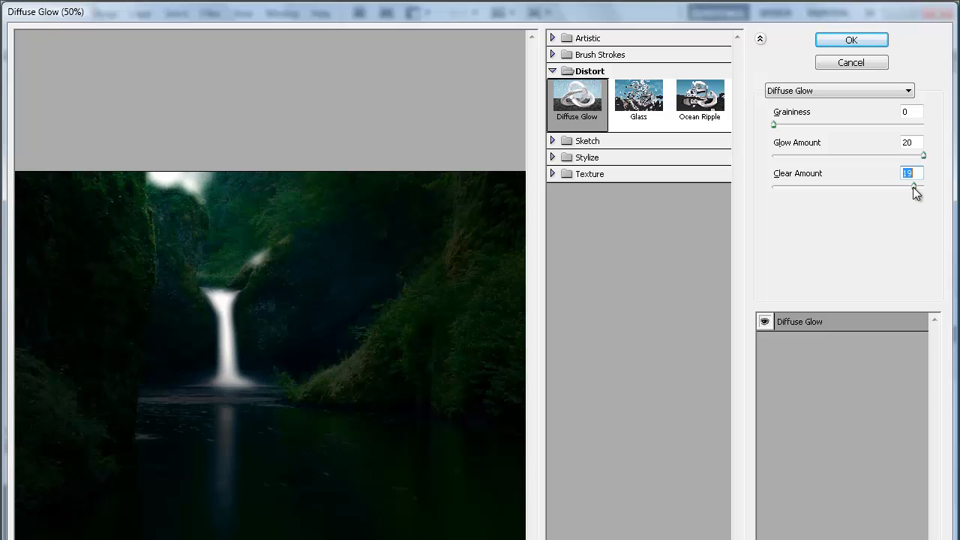
drag(914, 185, 878, 185)
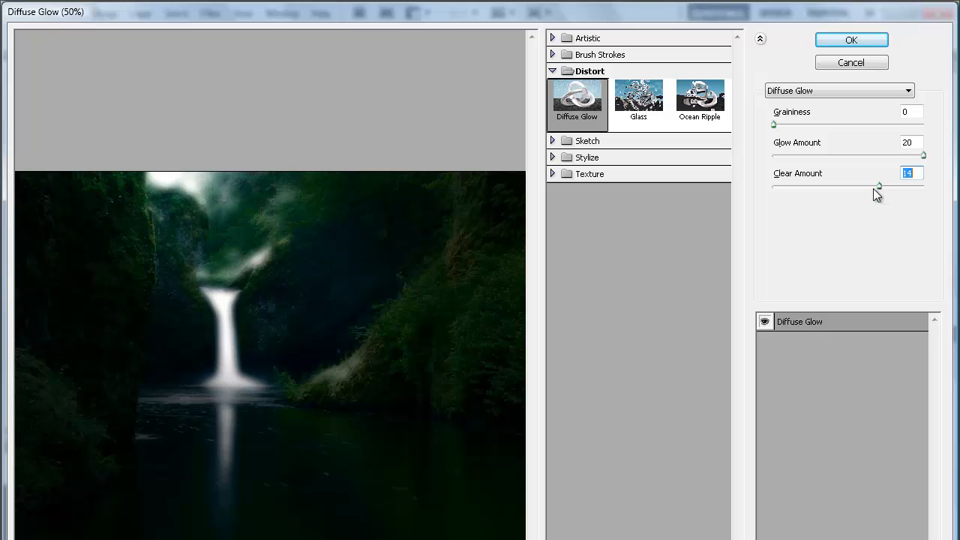
drag(878, 185, 865, 185)
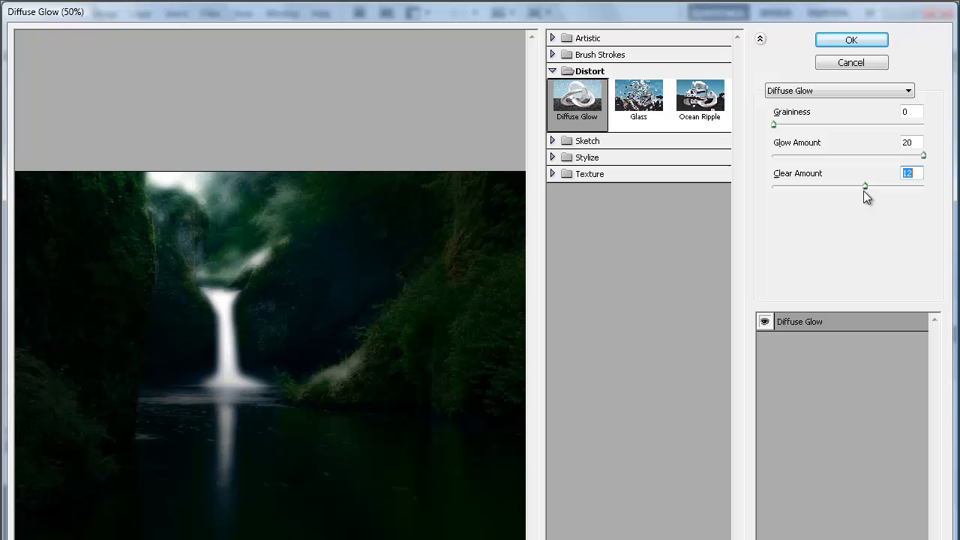
mouse_move(854, 41)
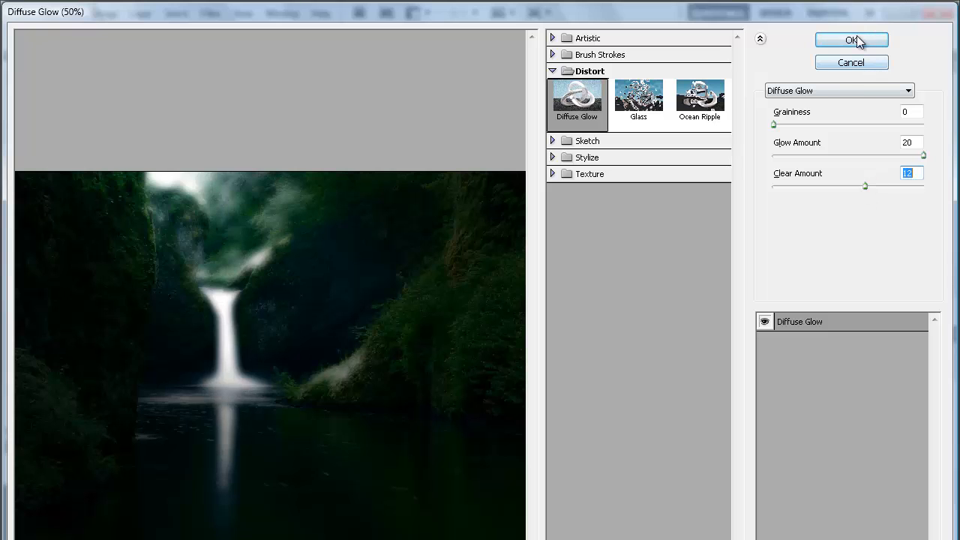
click(851, 41)
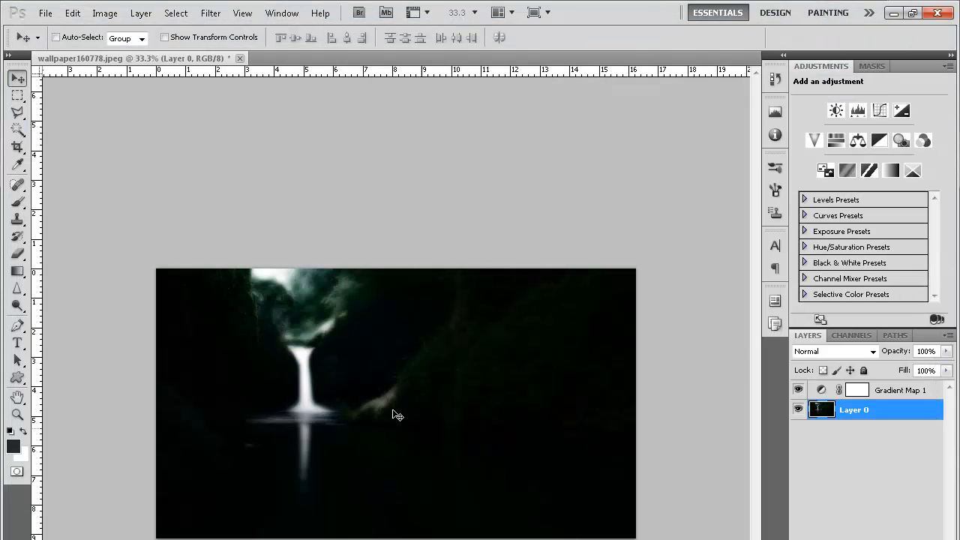
mouse_move(335, 343)
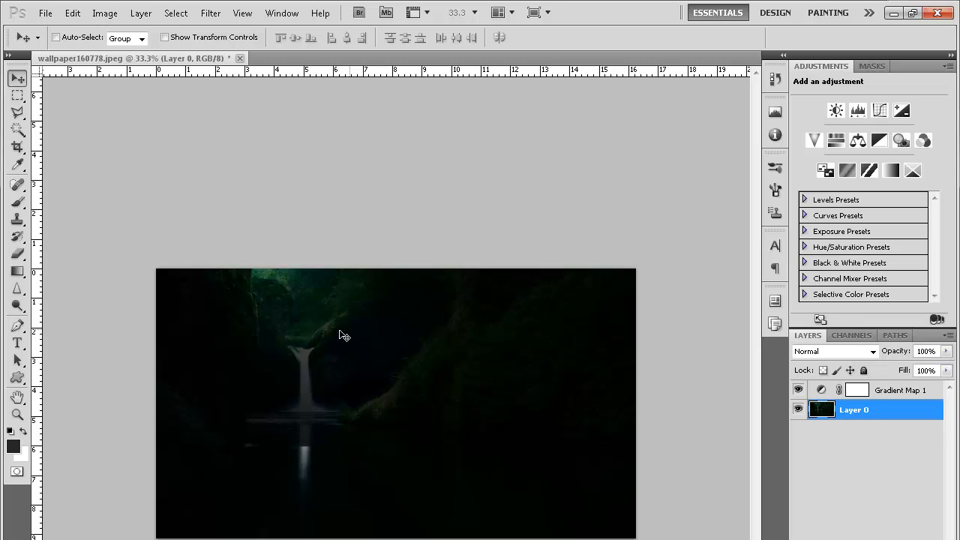
- Undo the Diffuse Glow filter so the waterfall appears dim again
click(211, 13)
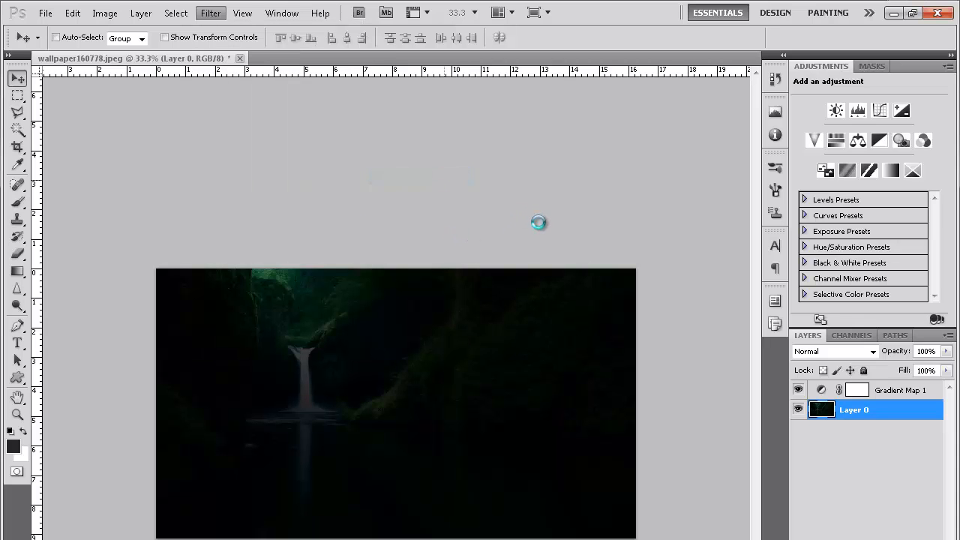
- Reopen the Diffuse Glow settings and raise the clear amount from 12 to 14
click(211, 13)
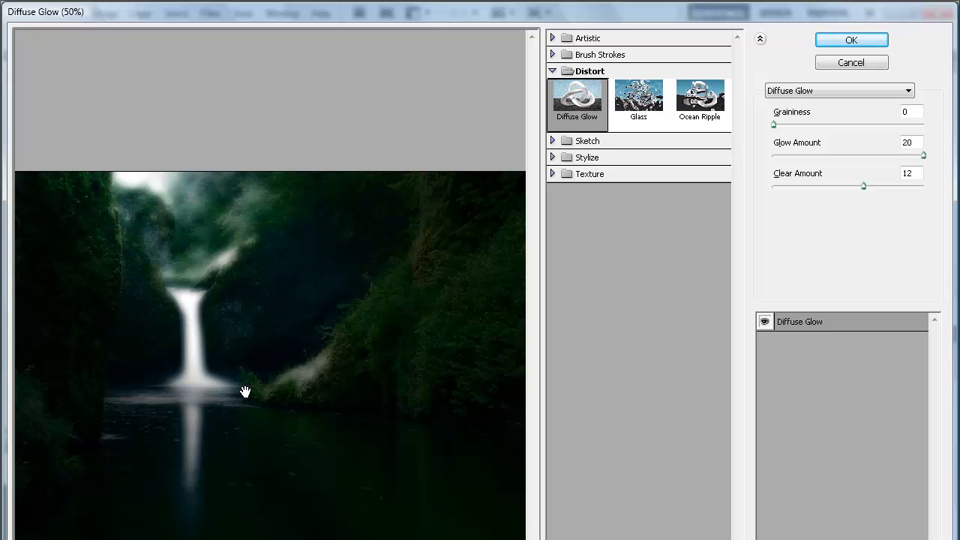
mouse_move(325, 407)
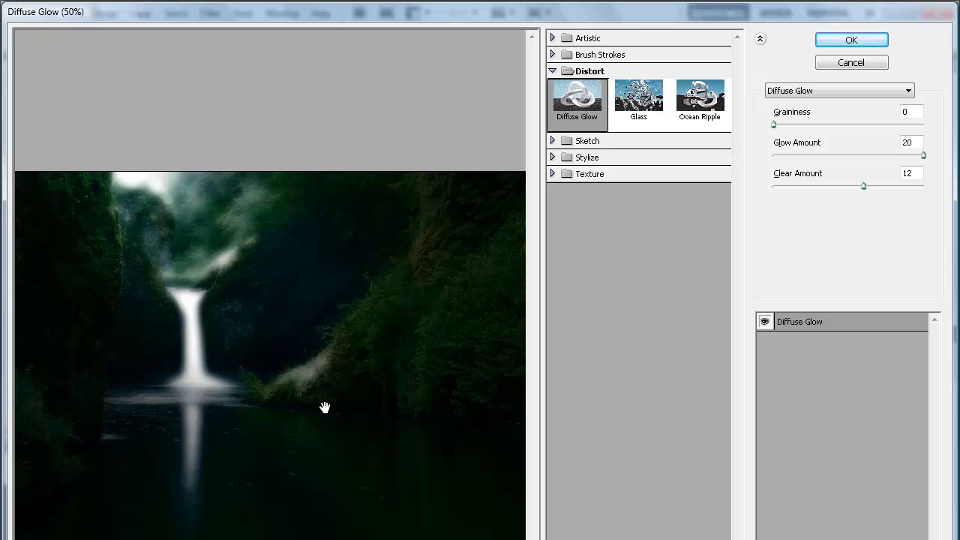
mouse_move(733, 266)
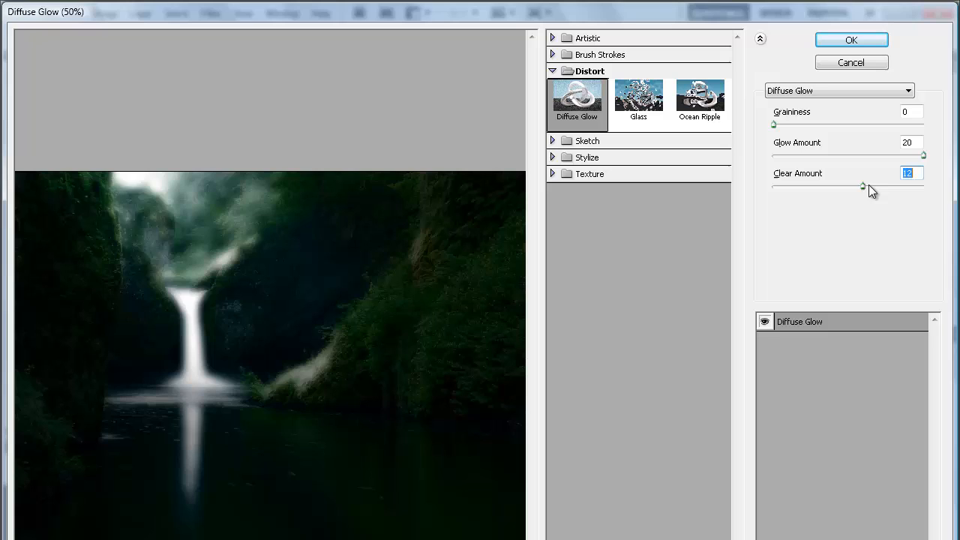
drag(863, 186, 878, 186)
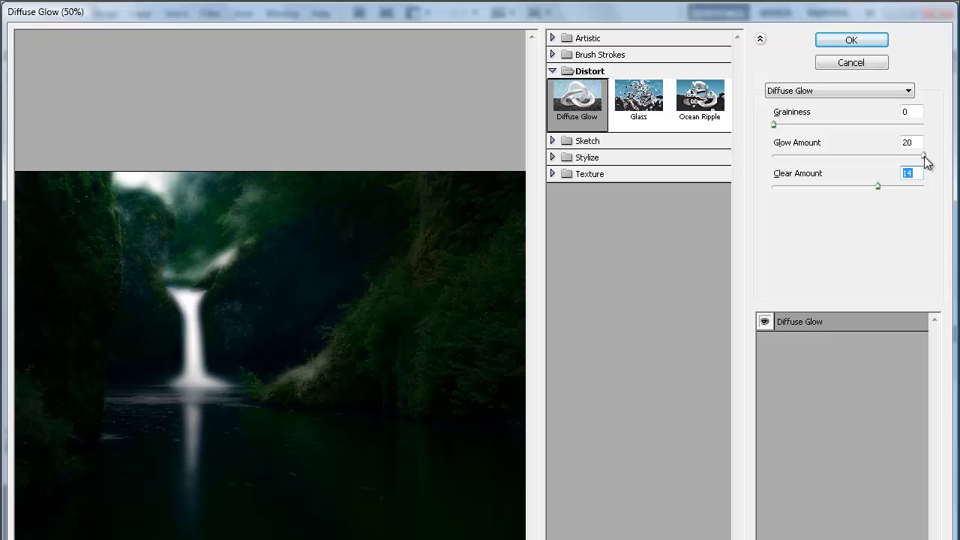